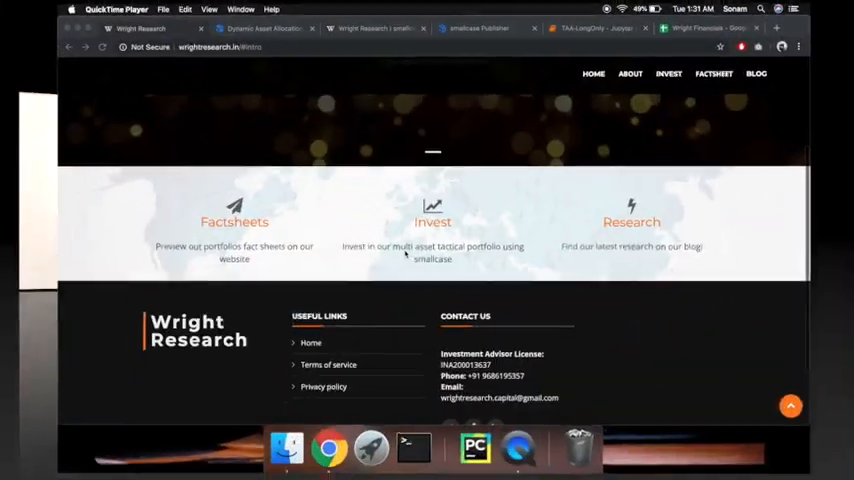
From the top of the home page, go to About Us under the About menu.
scroll("up", 3)
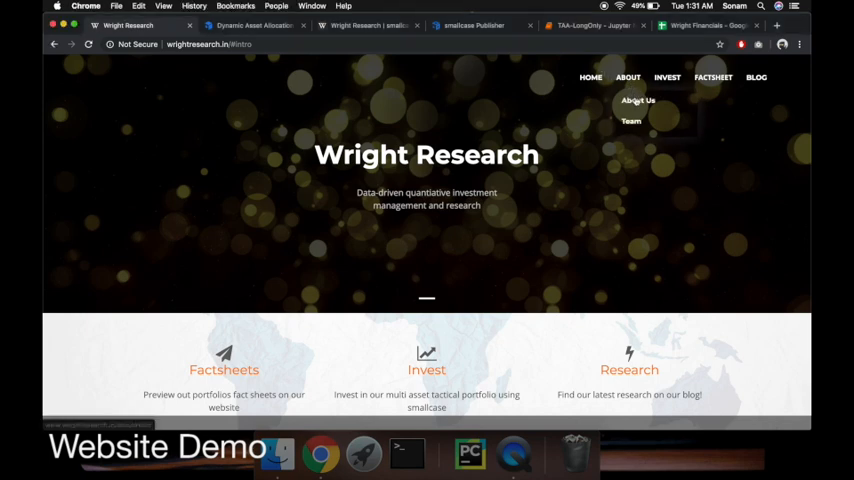
left_click(638, 100)
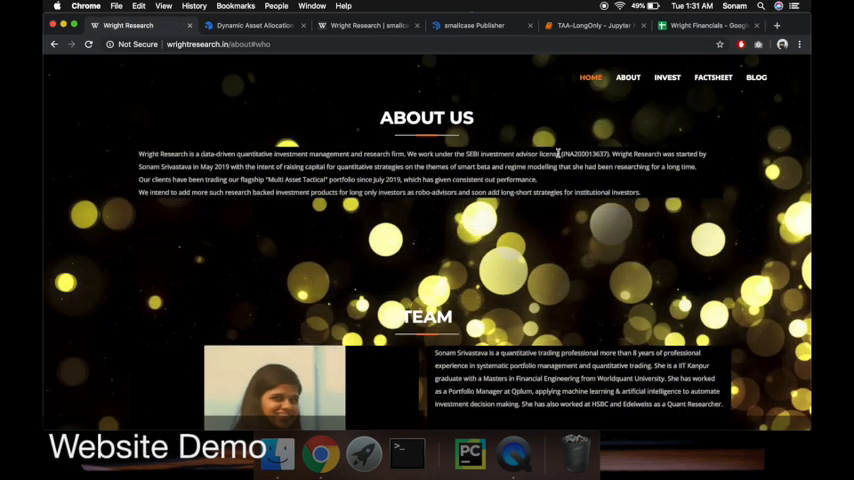
mouse_move(544, 236)
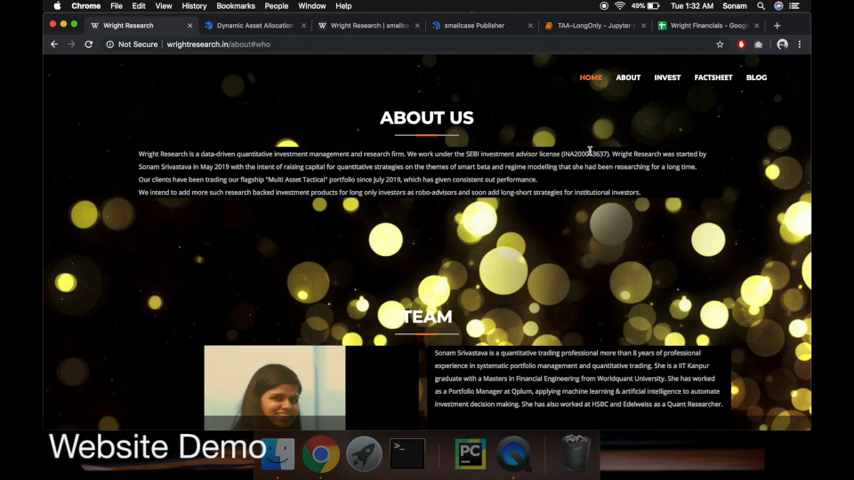
double_click(586, 154)
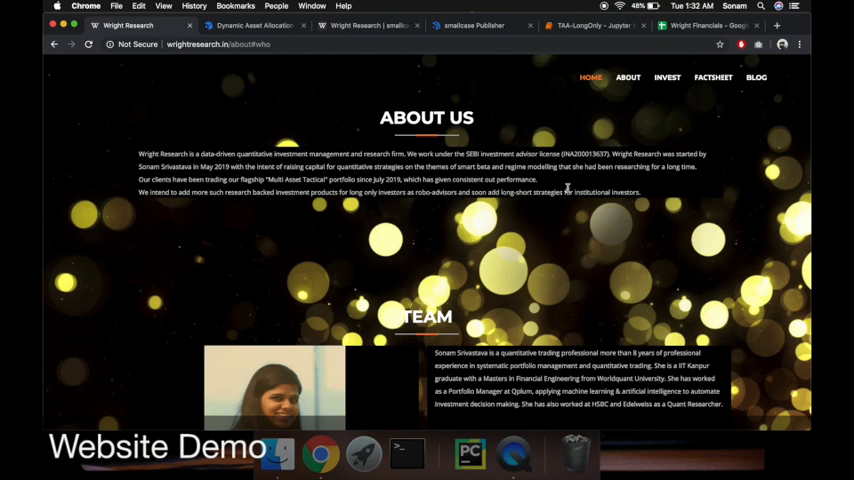
mouse_move(614, 128)
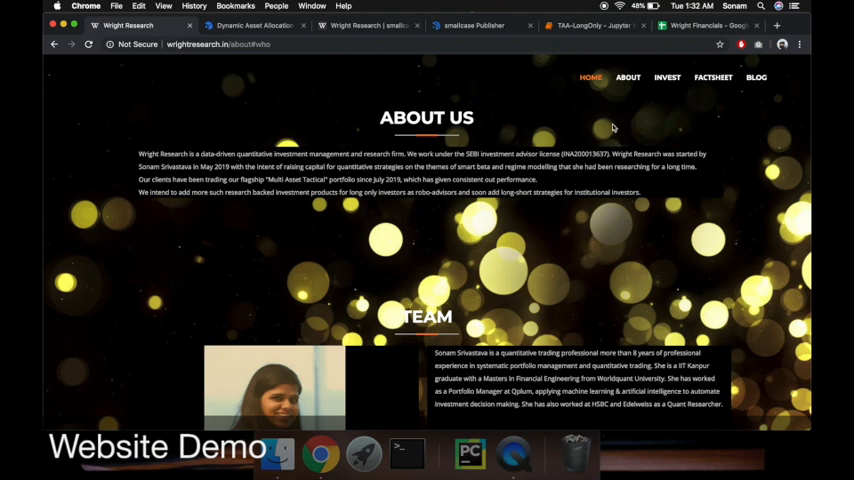
mouse_move(626, 112)
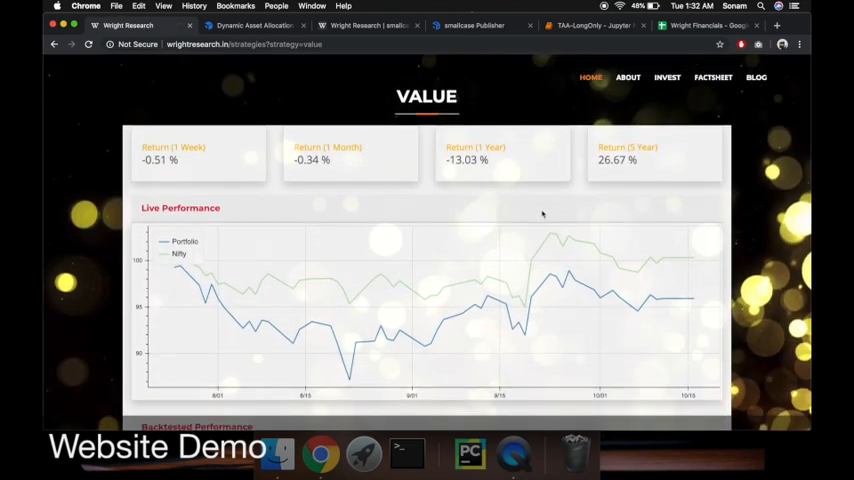
Review the Value strategy charts, then follow the BLOG link to the Medium publication.
scroll("down", 3)
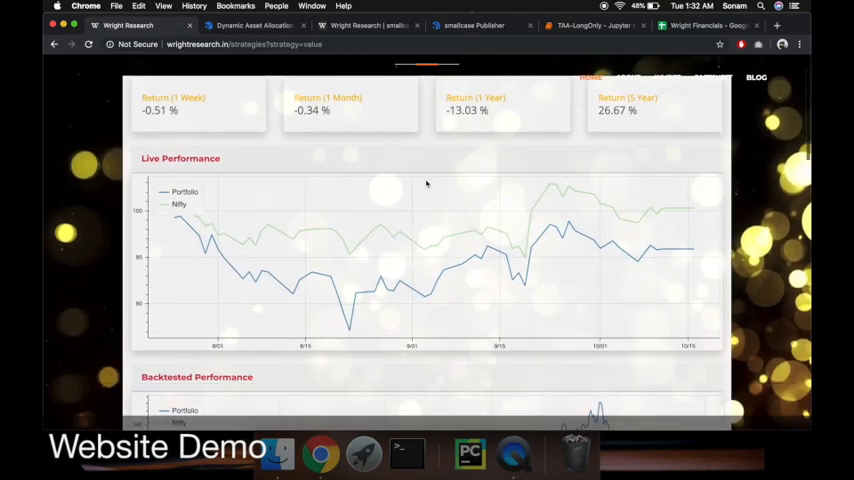
scroll("down", 3)
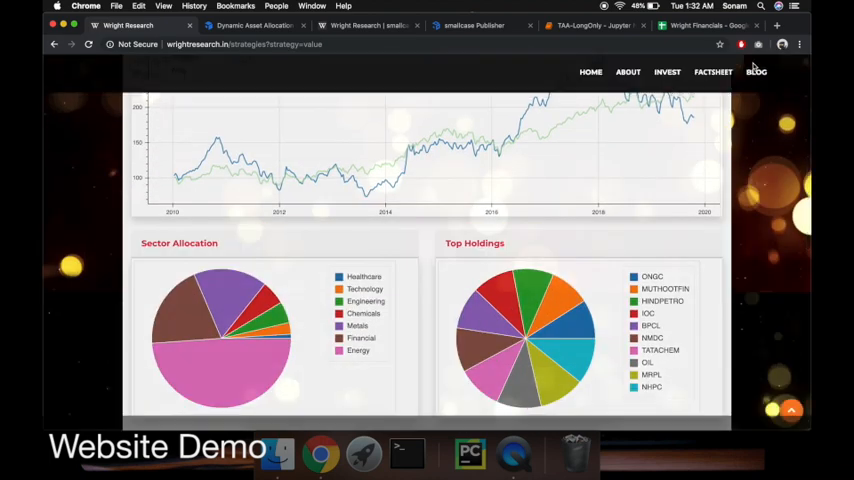
mouse_move(756, 72)
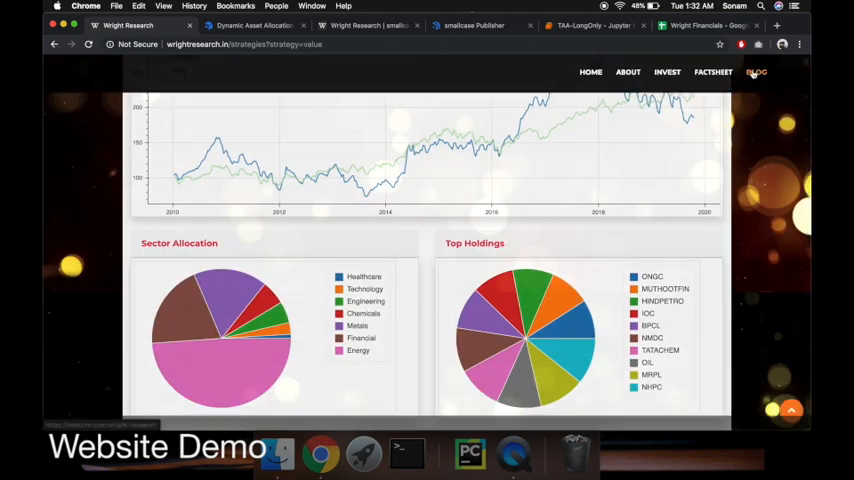
left_click(756, 72)
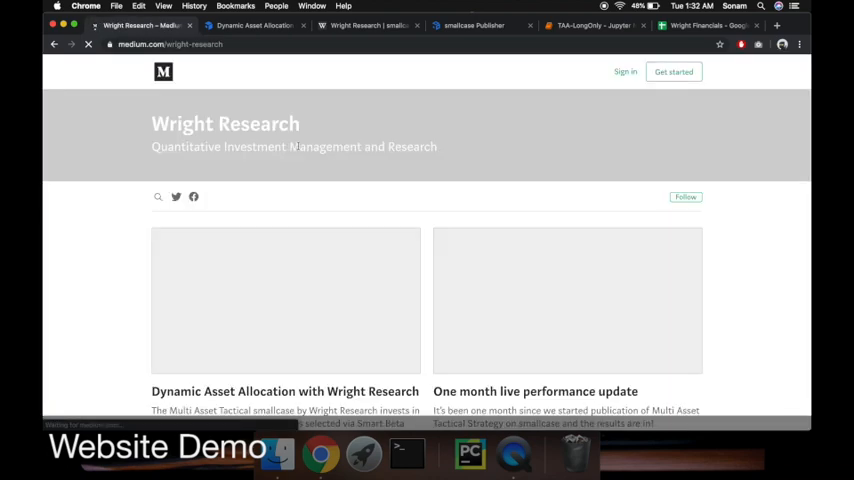
Browse the list of Wright Research articles on the Medium publication page.
scroll("down", 3)
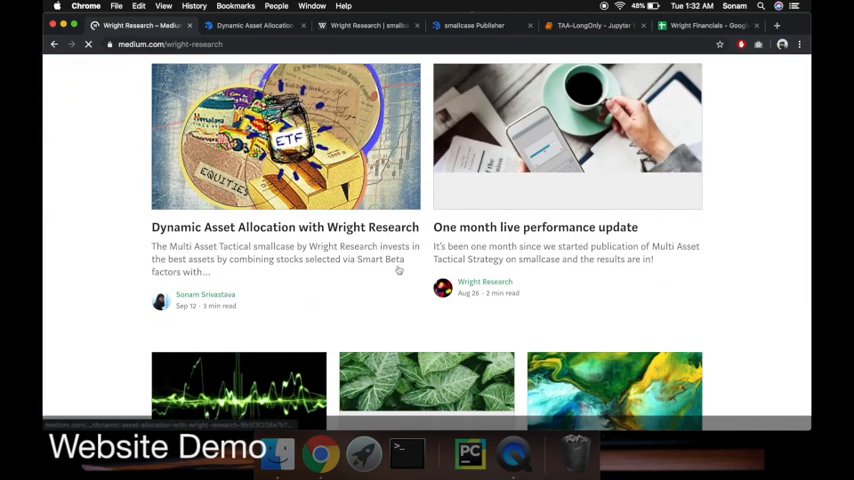
scroll("down", 3)
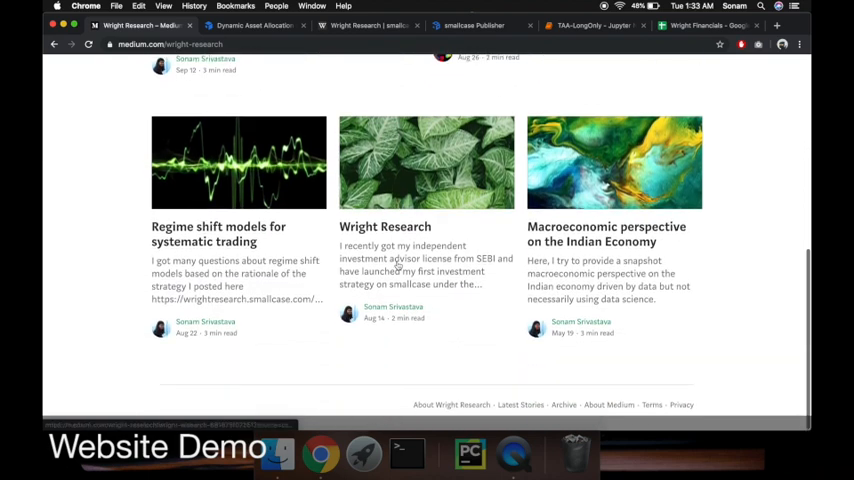
scroll("up", 3)
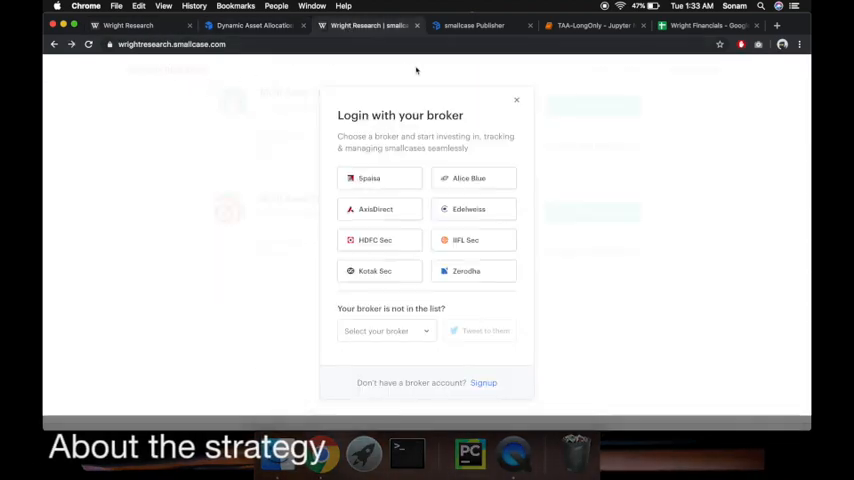
Close the broker login popup and open the Dynamic Asset Allocation blog article.
left_click(516, 100)
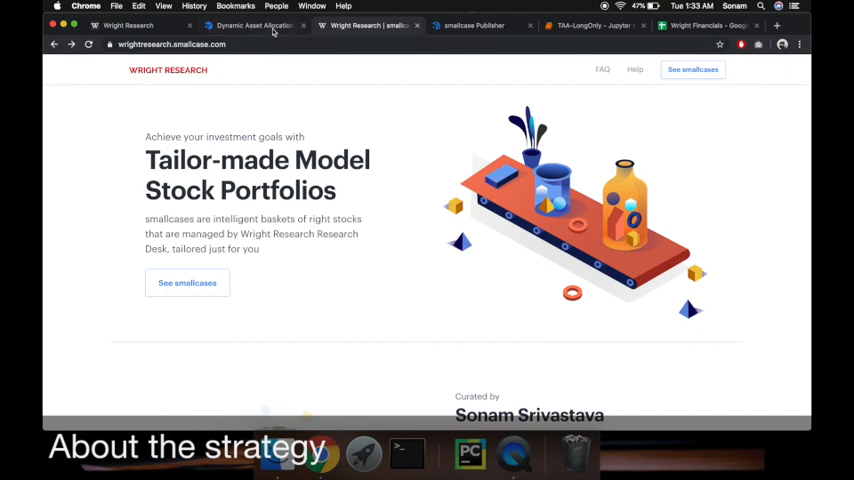
left_click(250, 24)
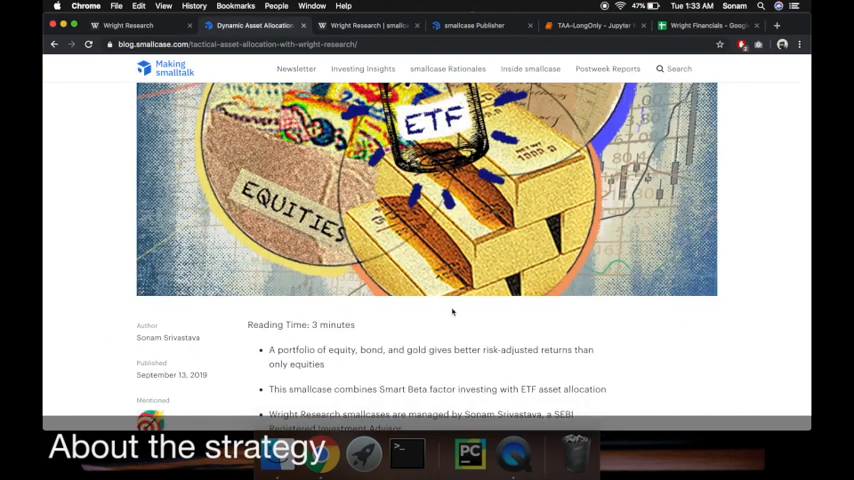
scroll("up", 3)
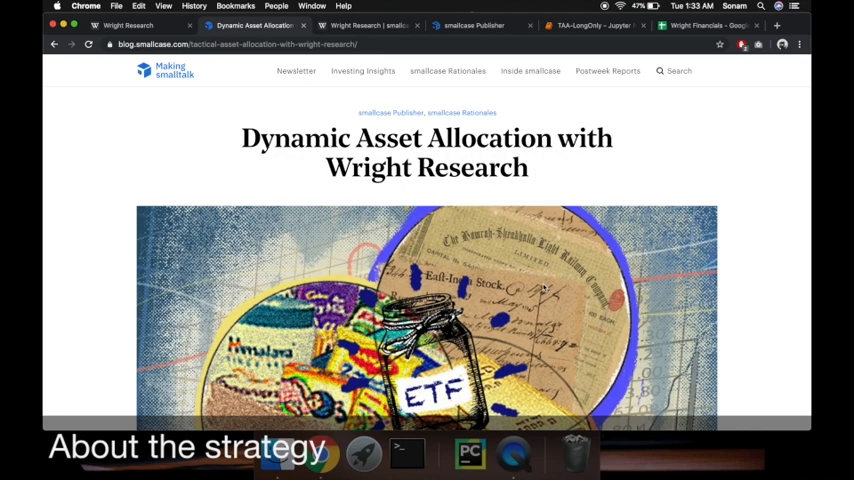
scroll("down", 3)
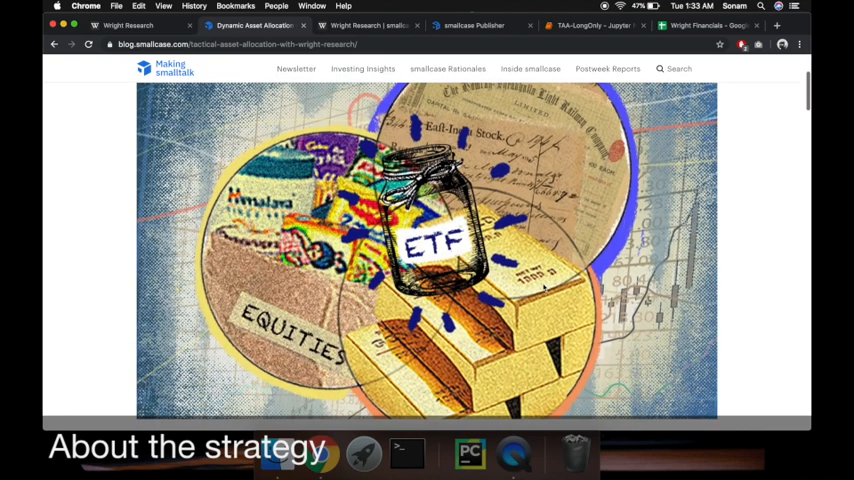
scroll("down", 3)
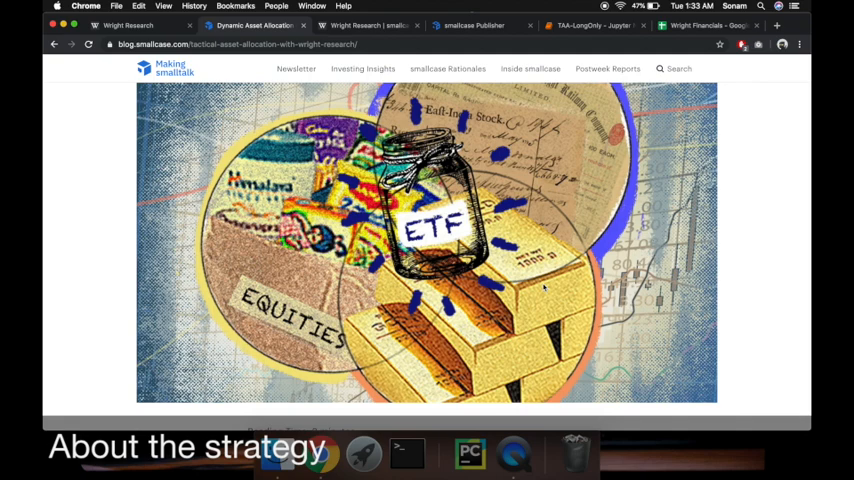
scroll("down", 3)
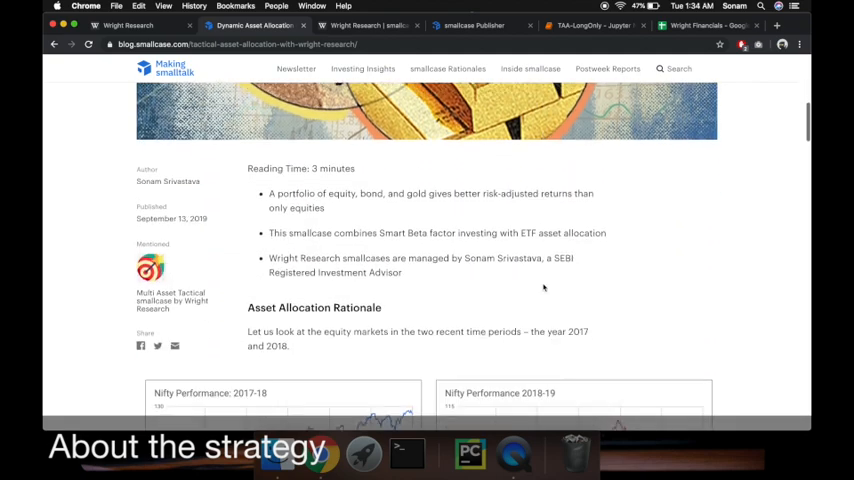
scroll("down", 3)
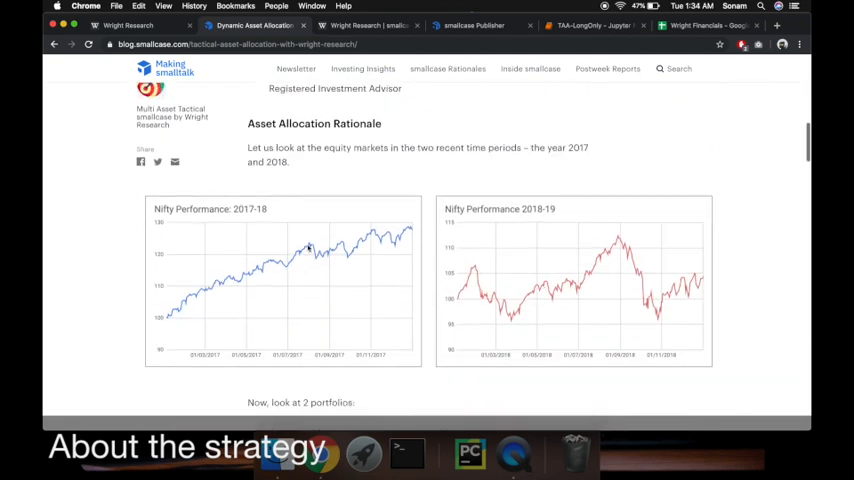
mouse_move(388, 268)
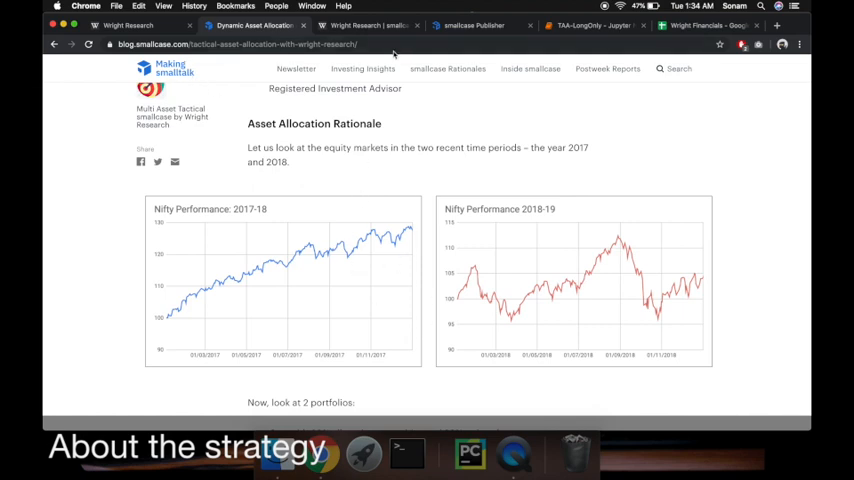
mouse_move(248, 312)
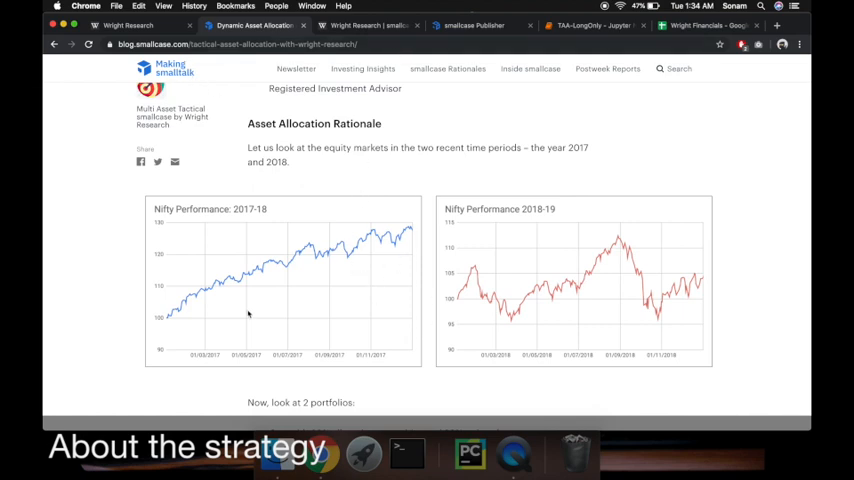
mouse_move(608, 284)
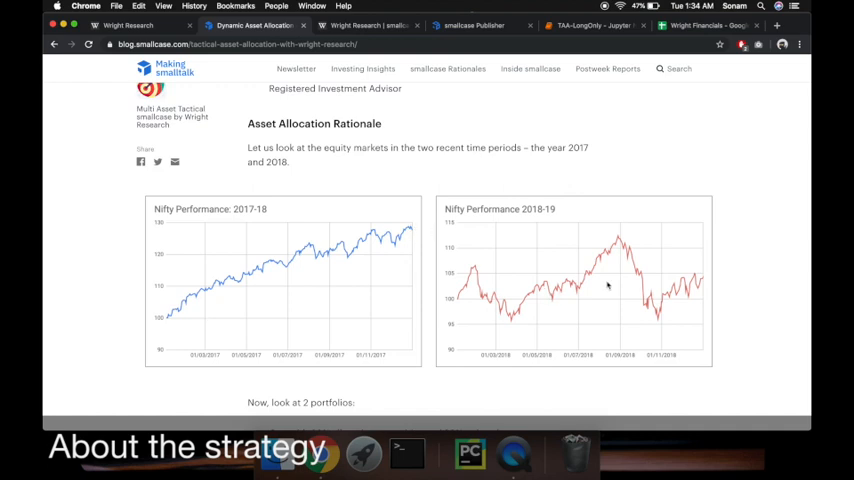
Read past the 2017–18 and 2018–19 performance comparison charts.
scroll("down", 3)
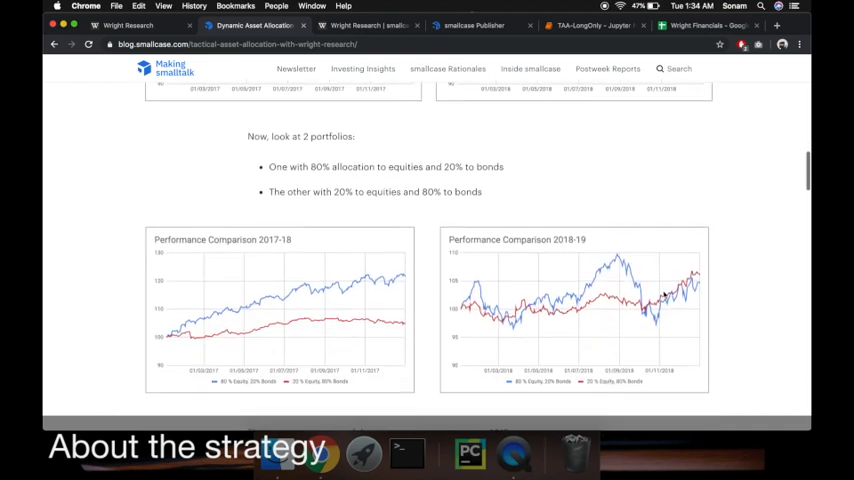
scroll("down", 3)
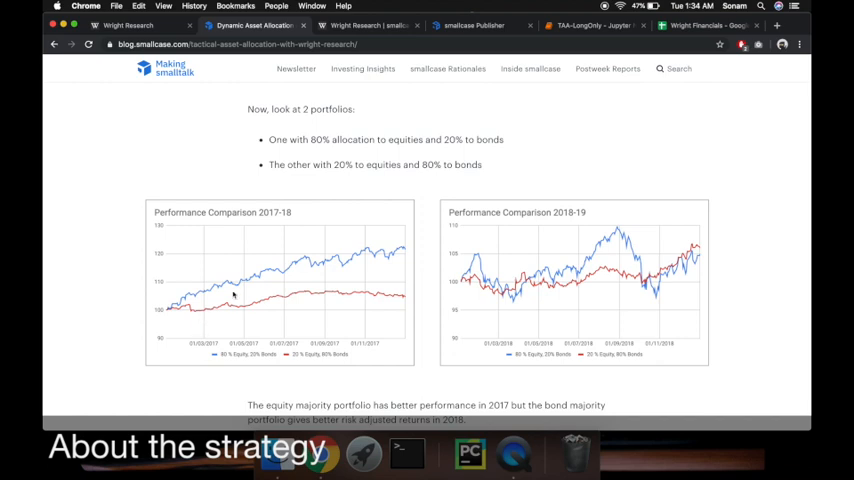
mouse_move(408, 260)
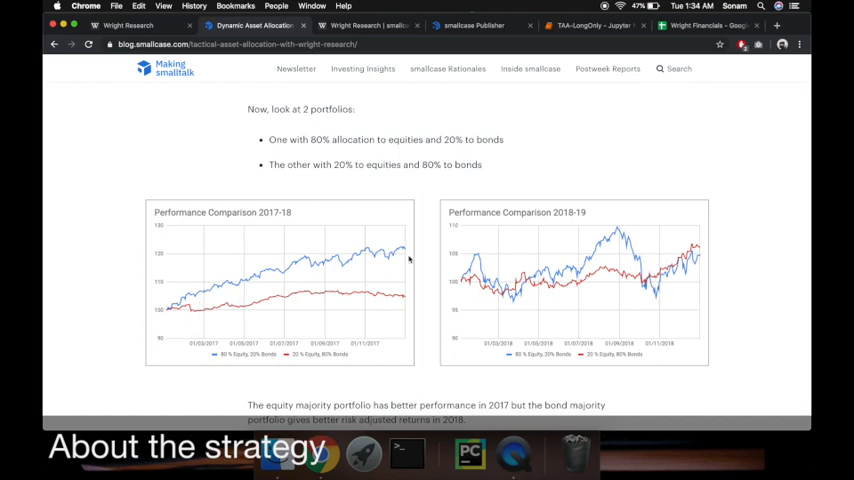
mouse_move(390, 246)
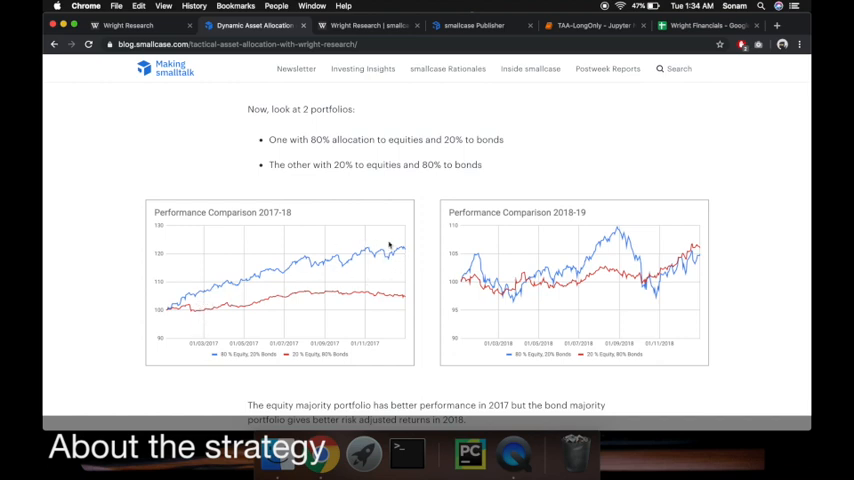
mouse_move(632, 252)
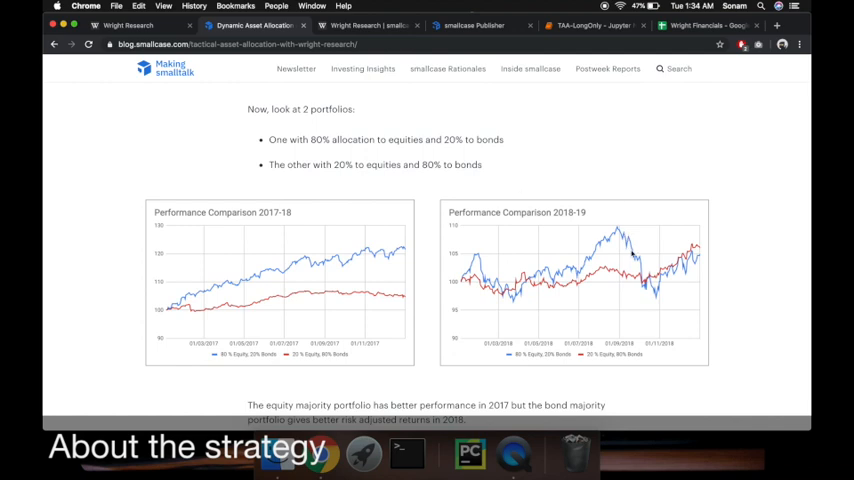
mouse_move(528, 296)
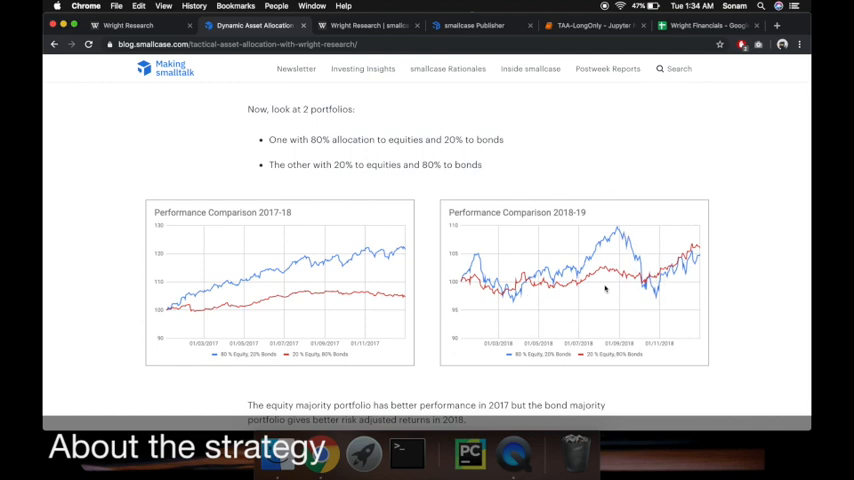
mouse_move(732, 256)
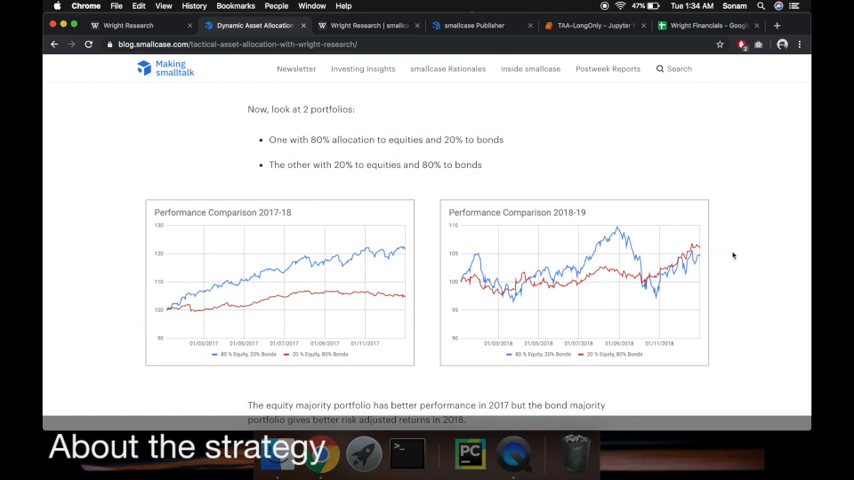
mouse_move(718, 240)
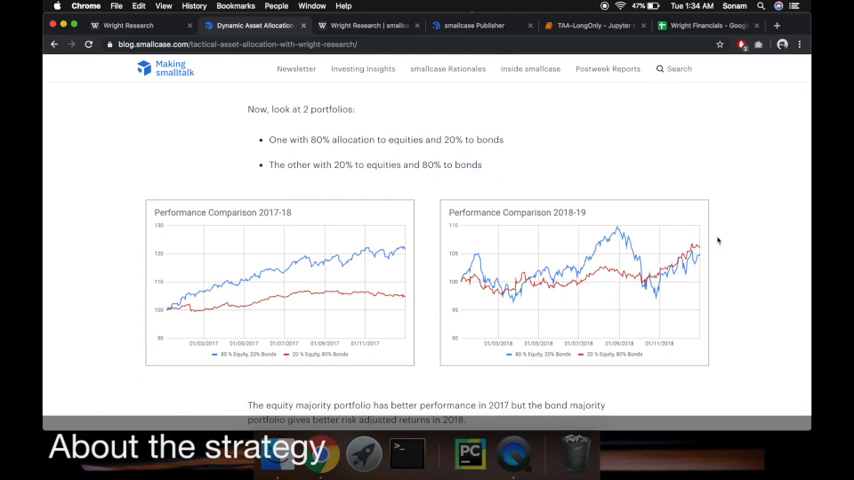
scroll("down", 3)
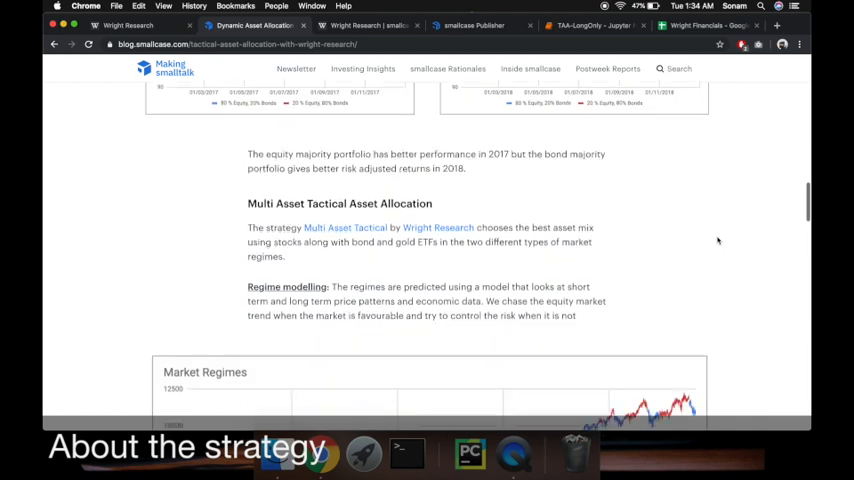
scroll("down", 3)
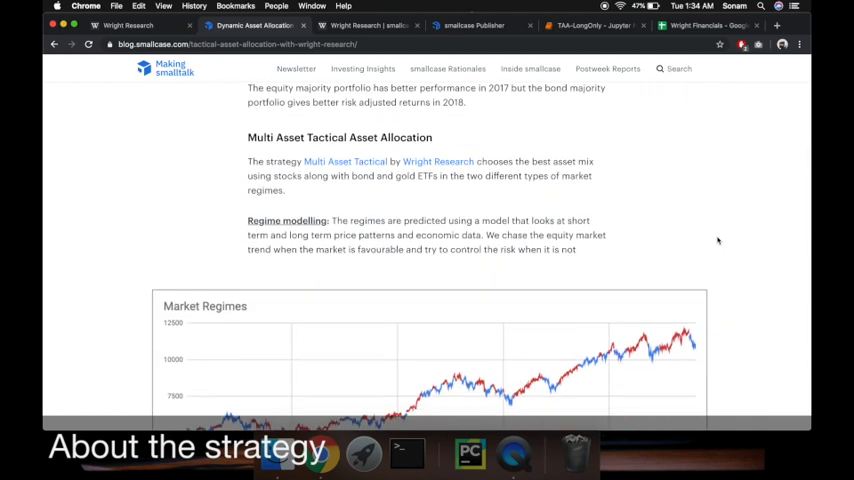
mouse_move(258, 132)
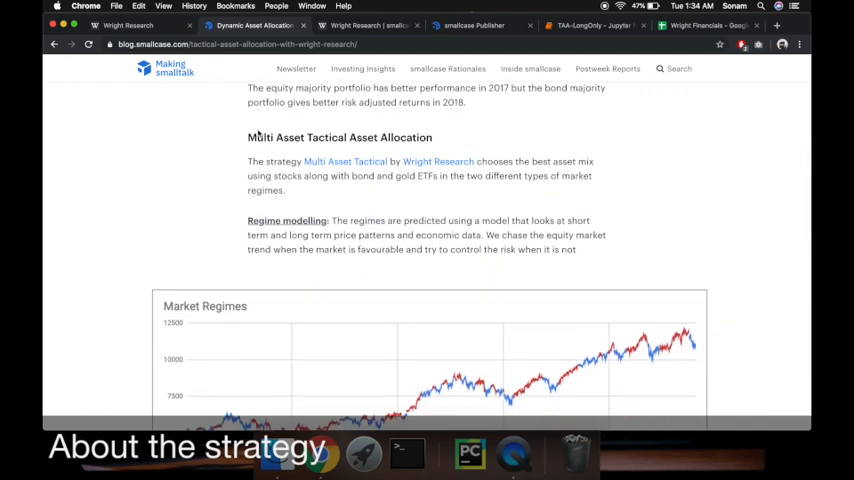
scroll("down", 3)
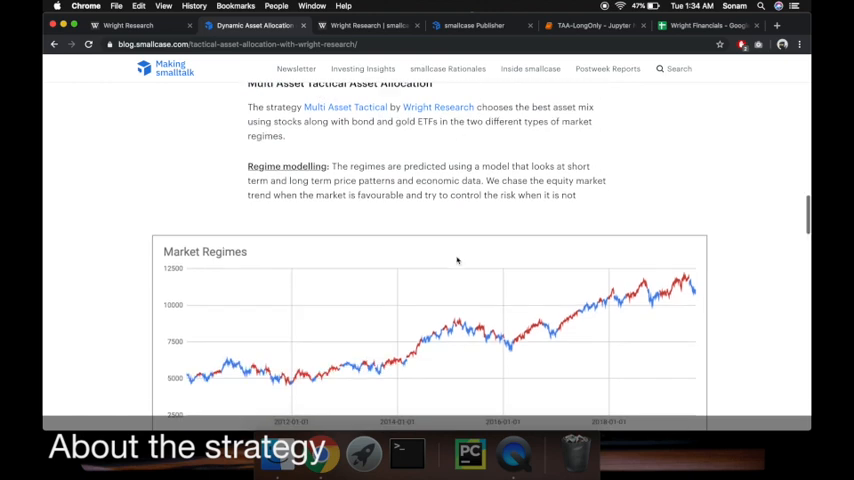
mouse_move(536, 252)
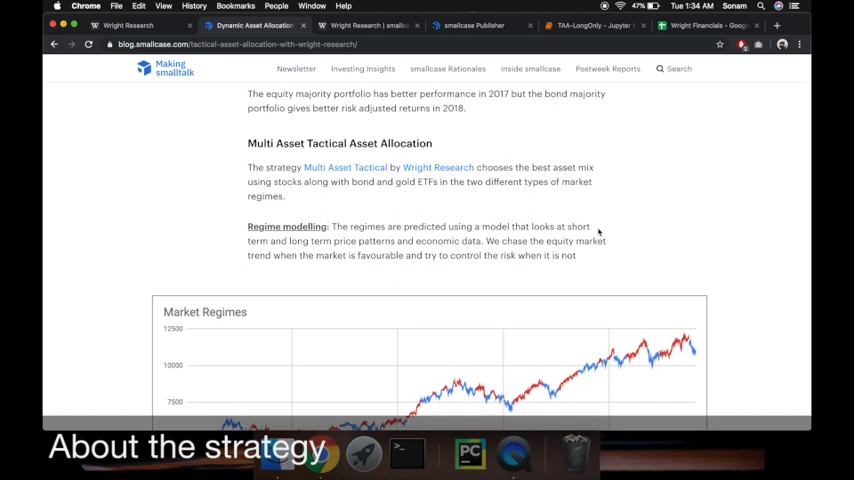
mouse_move(584, 348)
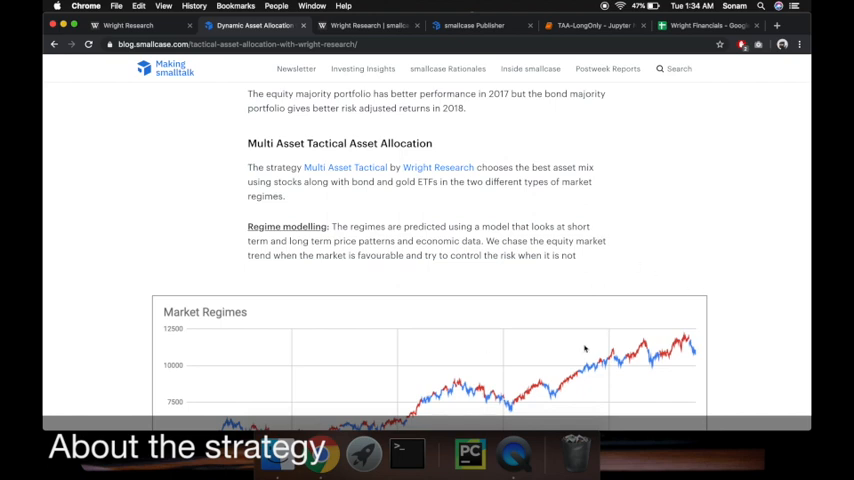
scroll("down", 3)
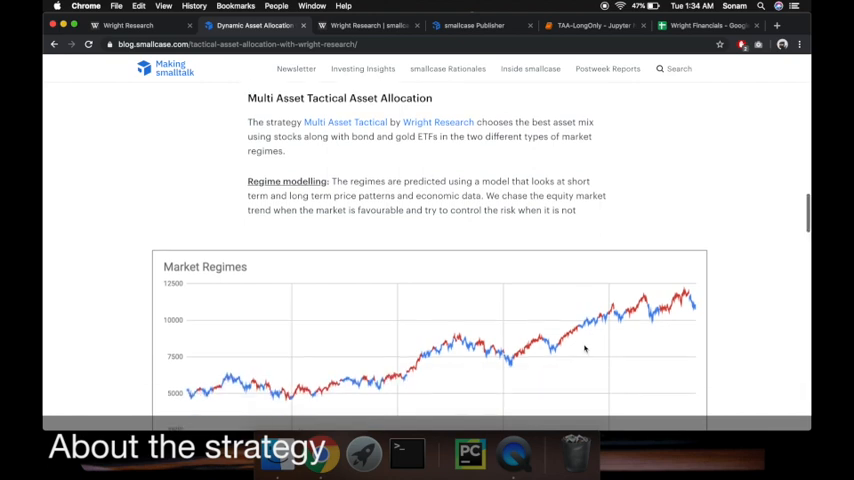
Continue through the Market Regimes chart and Multi Asset Tactical section to Stock Selection.
scroll("down", 3)
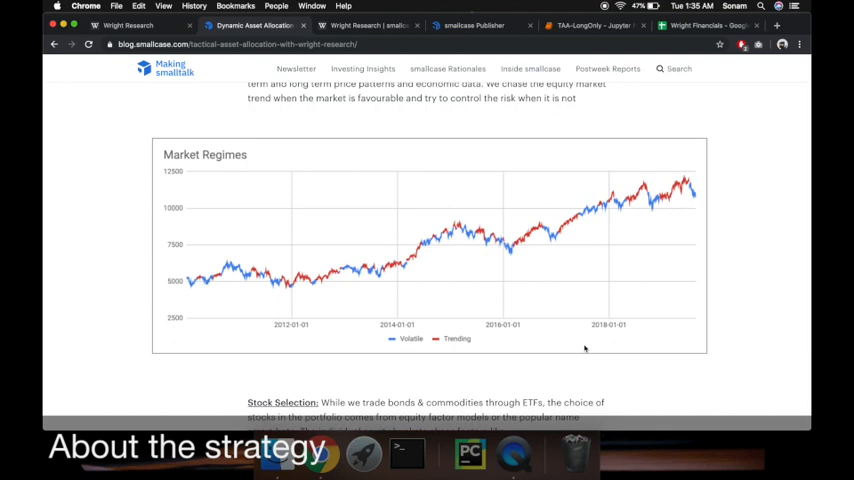
scroll("down", 3)
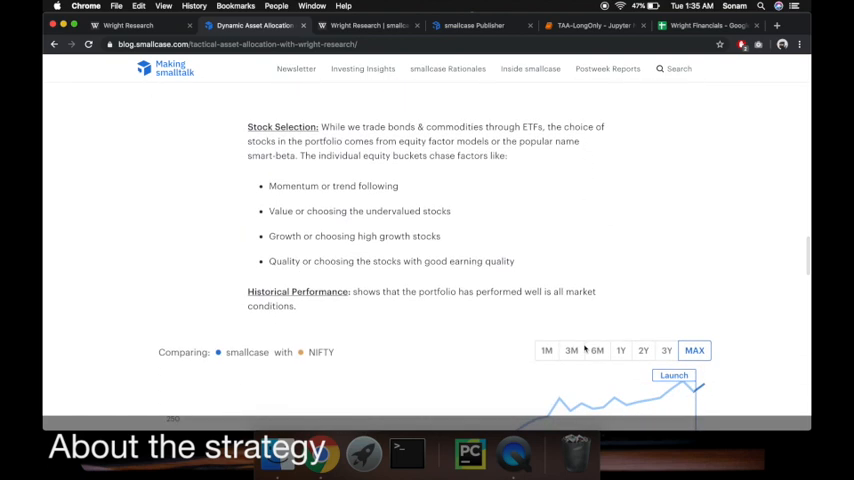
scroll("up", 3)
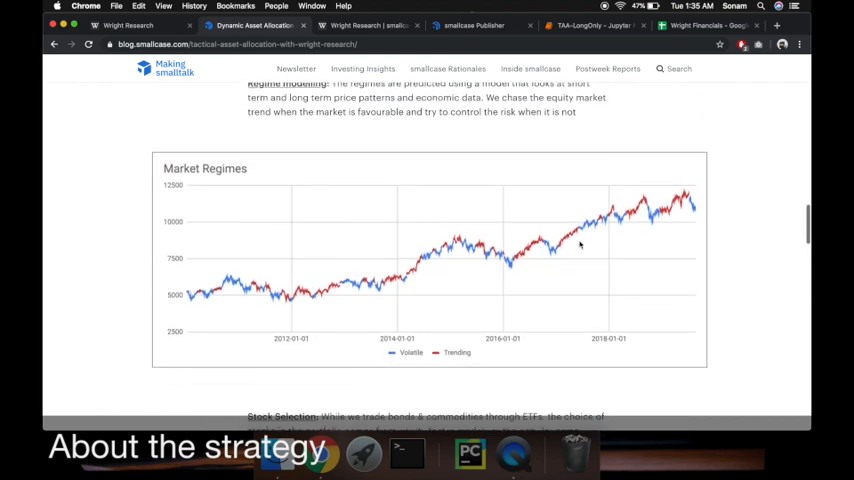
scroll("down", 3)
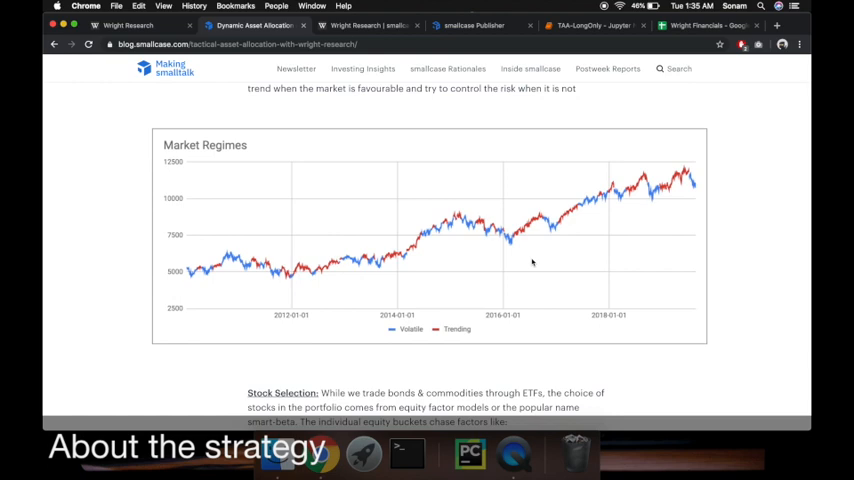
scroll("down", 3)
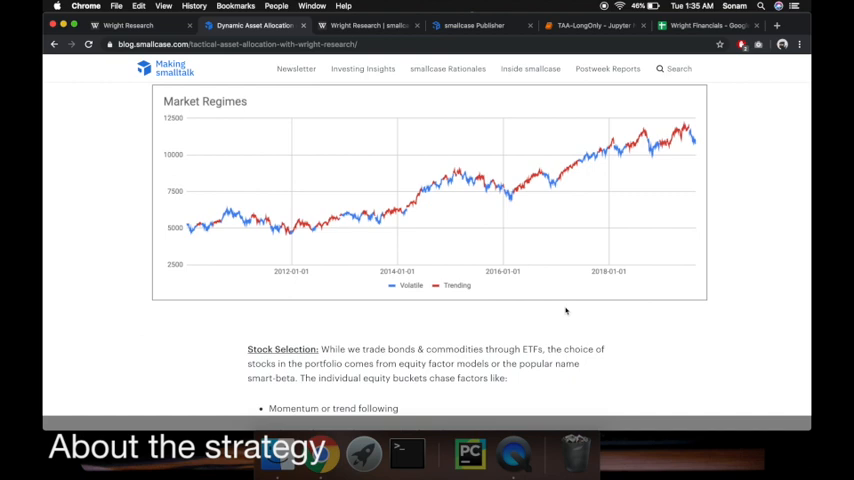
mouse_move(584, 268)
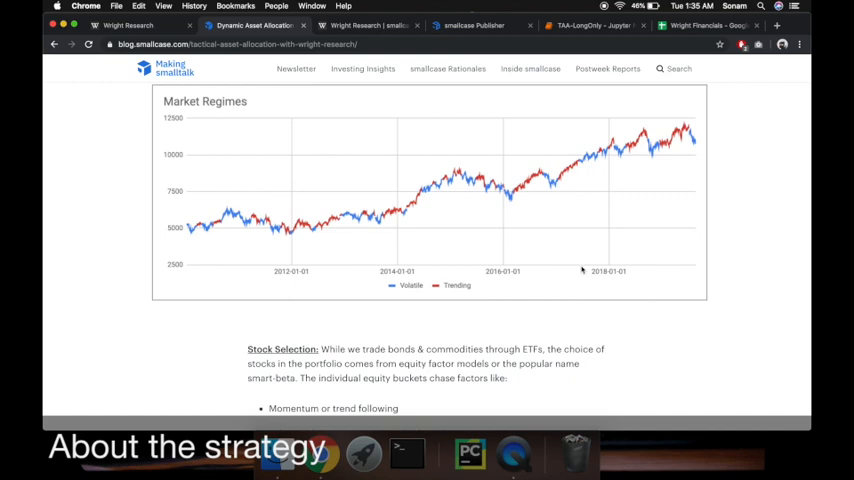
scroll("down", 3)
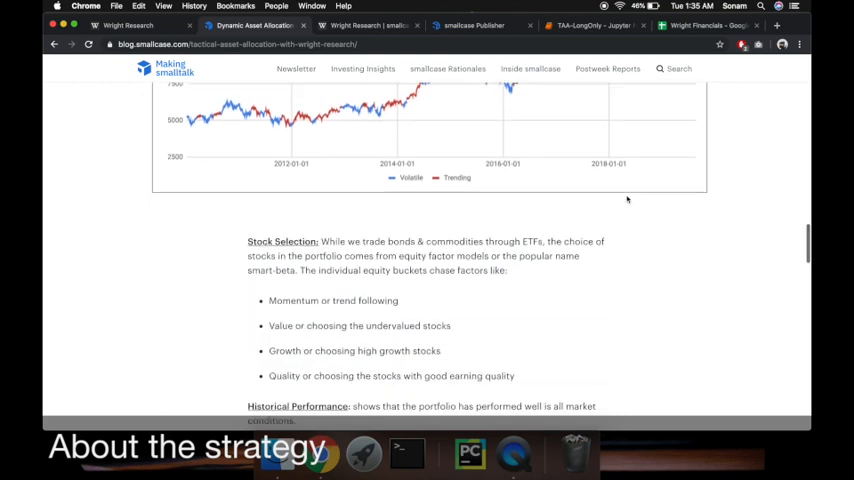
scroll("down", 3)
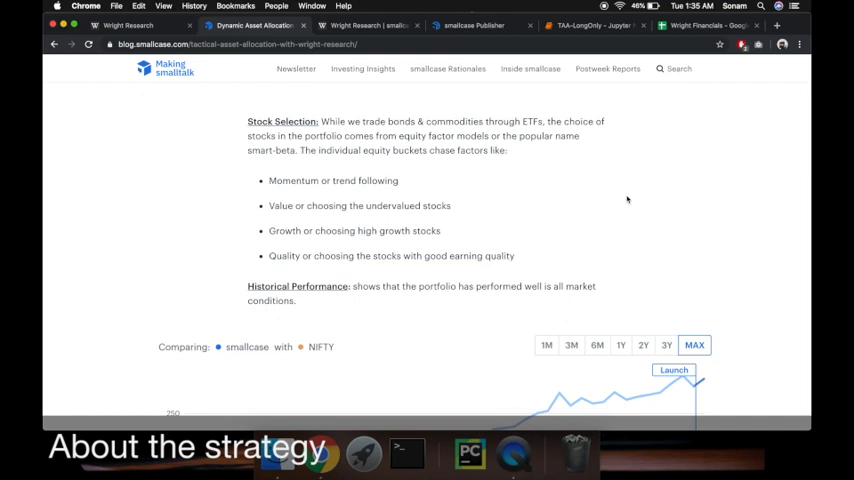
mouse_move(566, 244)
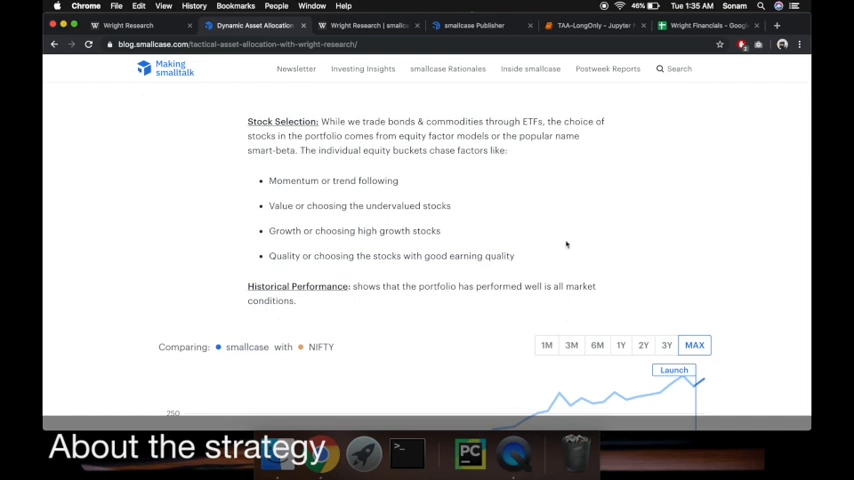
Read the Historical Performance backtest and Live Performance charts down to the Nifty comparison.
scroll("down", 3)
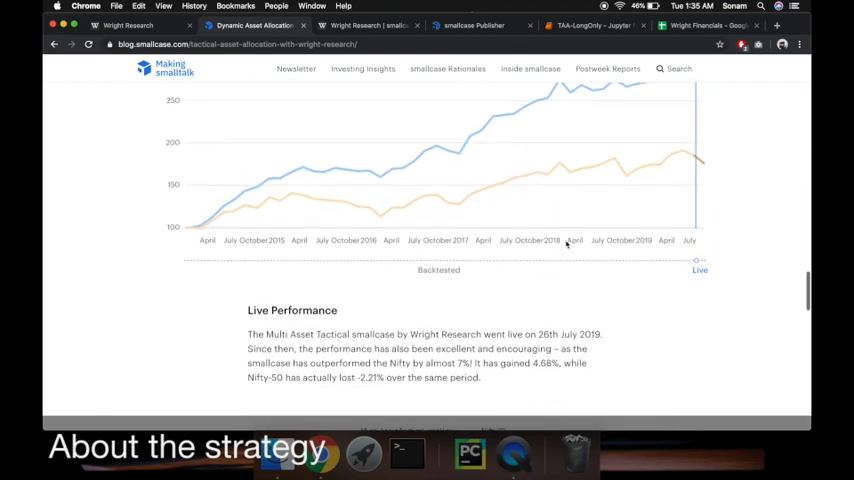
scroll("up", 3)
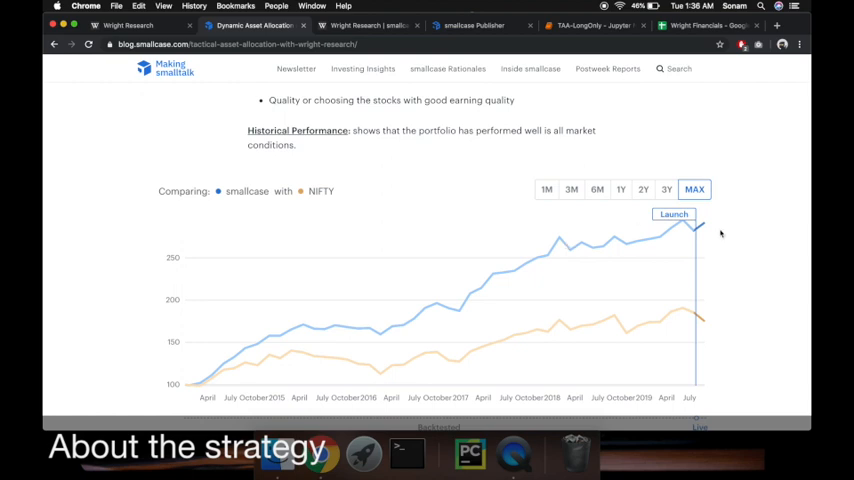
scroll("down", 3)
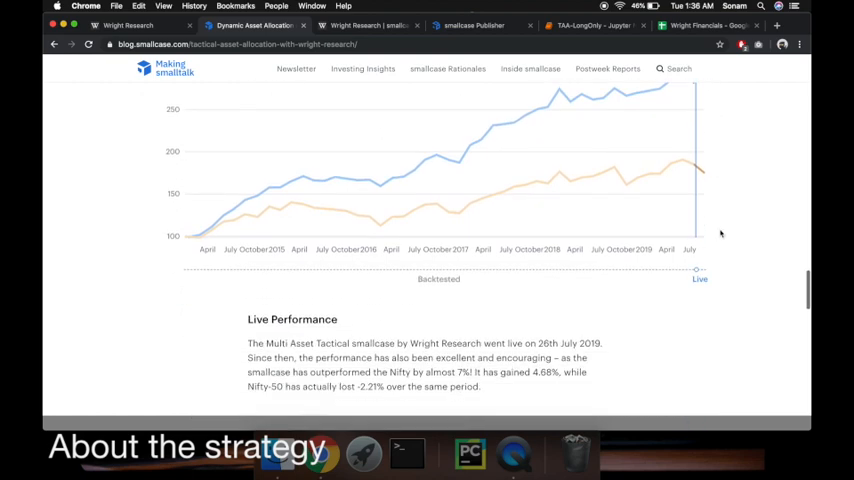
scroll("down", 3)
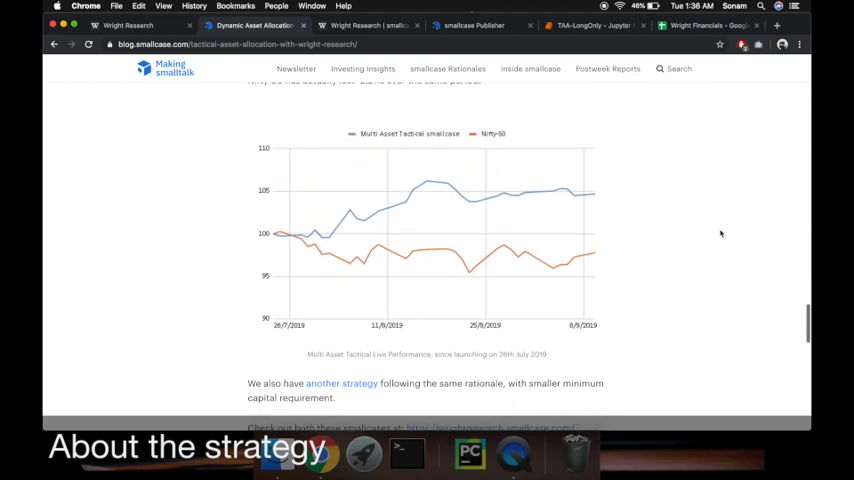
scroll("up", 3)
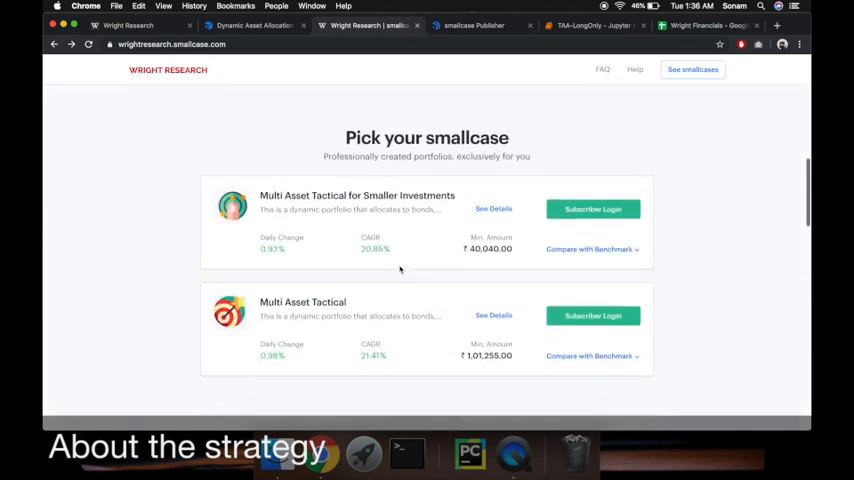
View the Multi Asset Tactical smallcase's performance vs NIFTY at maximum range, then 3M, and return to the overview.
scroll("up", 3)
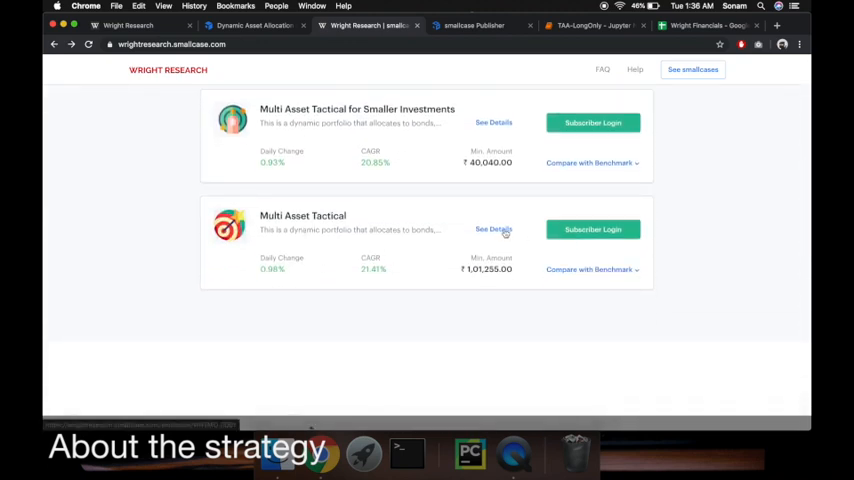
left_click(492, 228)
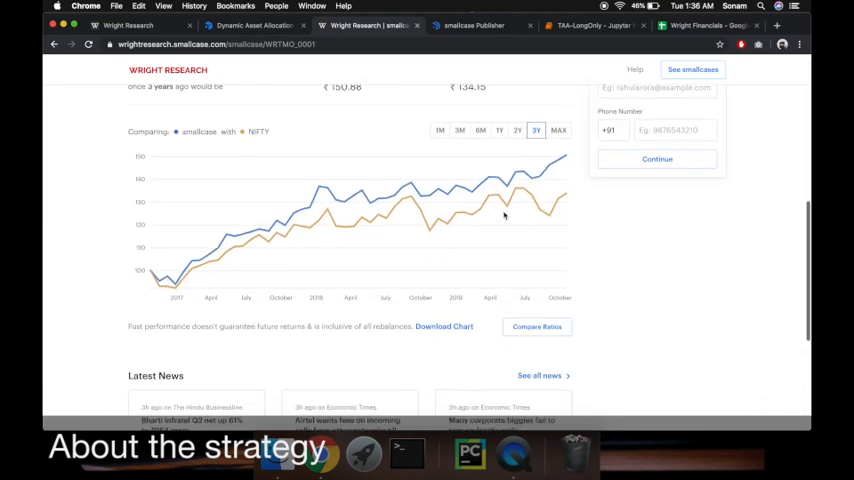
left_click(558, 130)
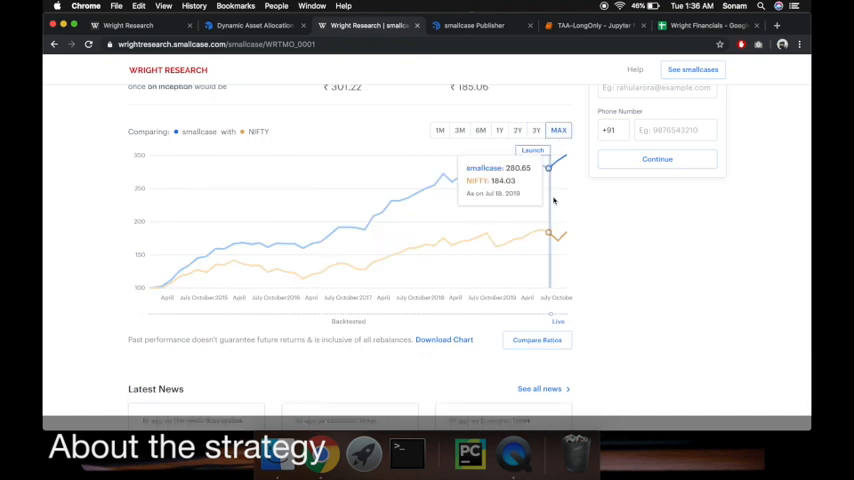
mouse_move(470, 142)
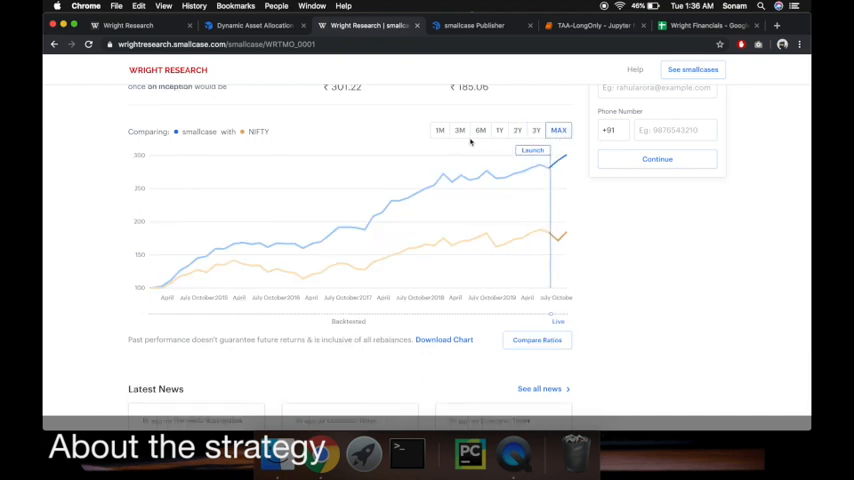
left_click(460, 130)
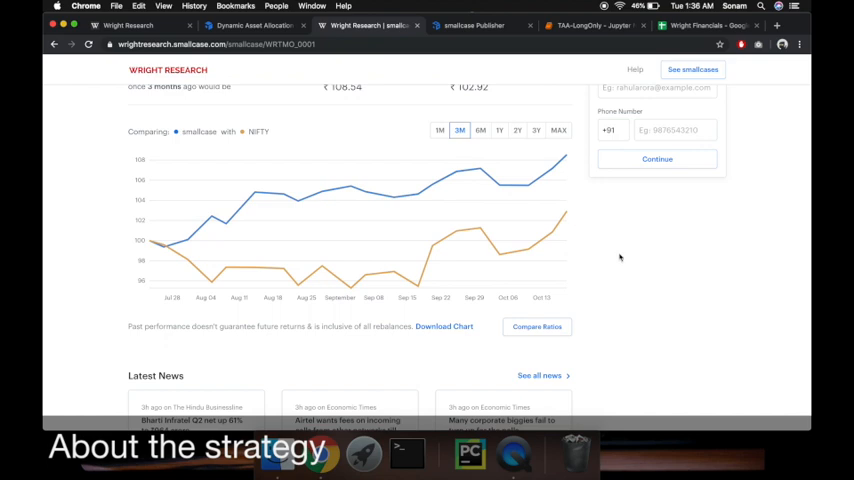
mouse_move(590, 242)
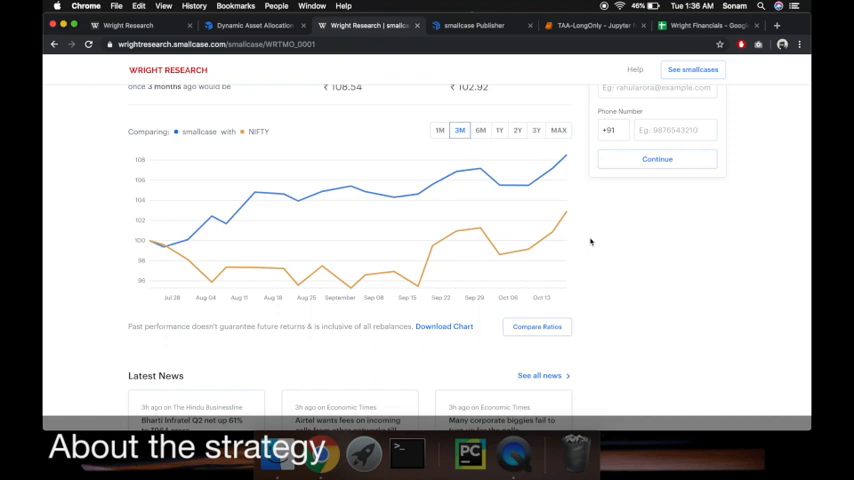
scroll("up", 3)
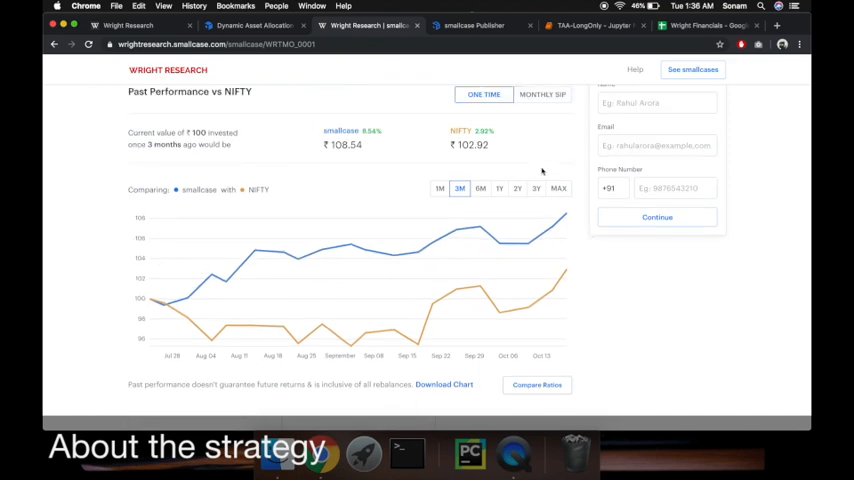
mouse_move(500, 318)
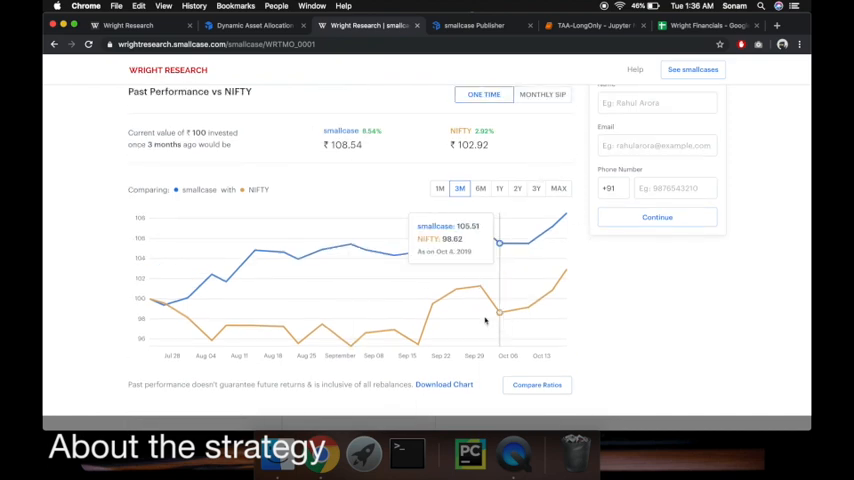
mouse_move(476, 164)
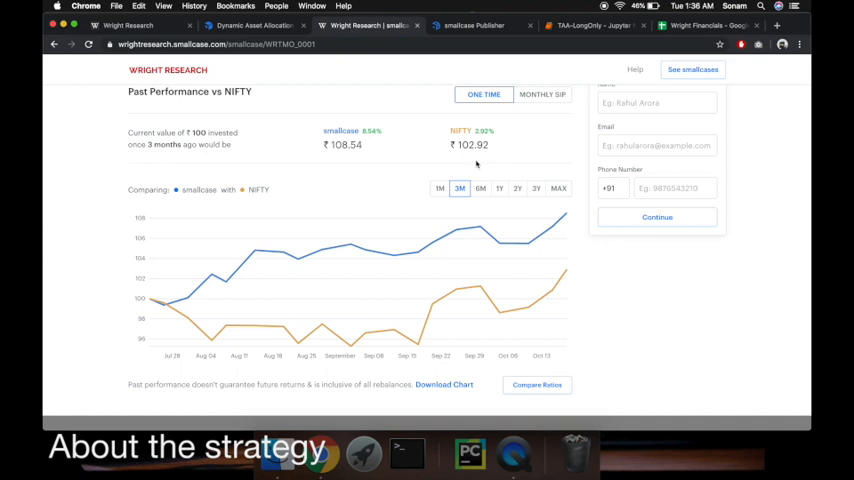
scroll("up", 3)
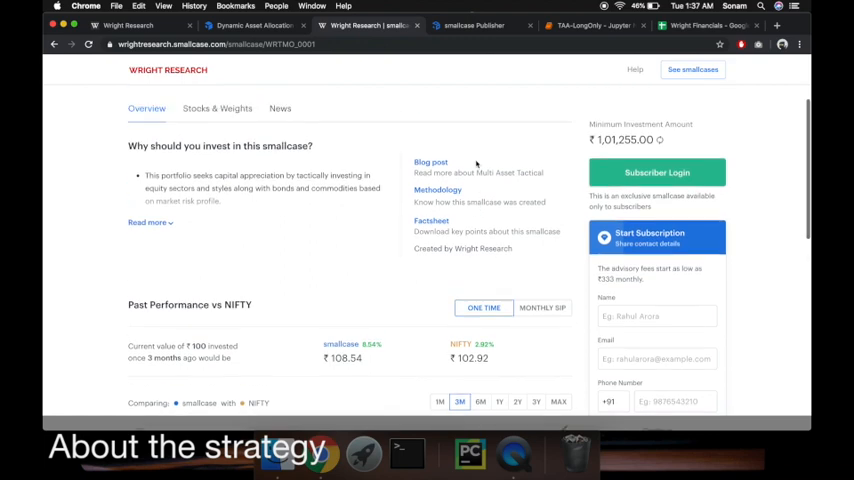
Return home via the Wright Research logo and reach the Pick your smallcase list.
left_click(54, 44)
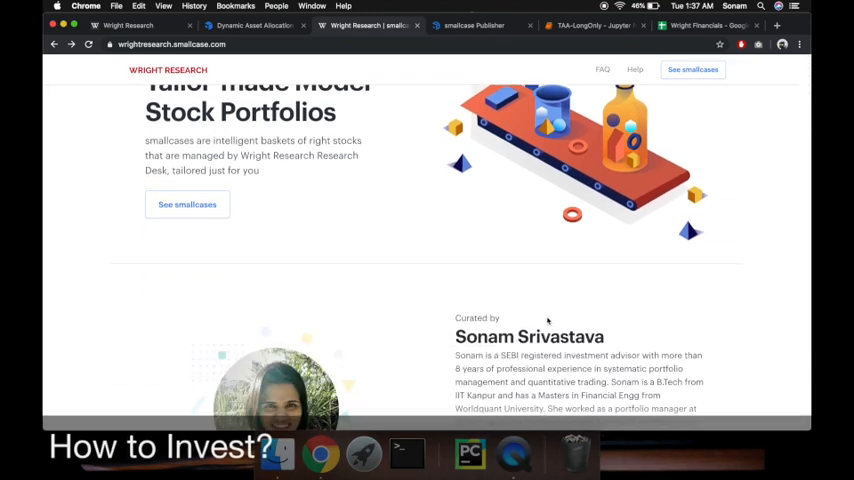
scroll("down", 3)
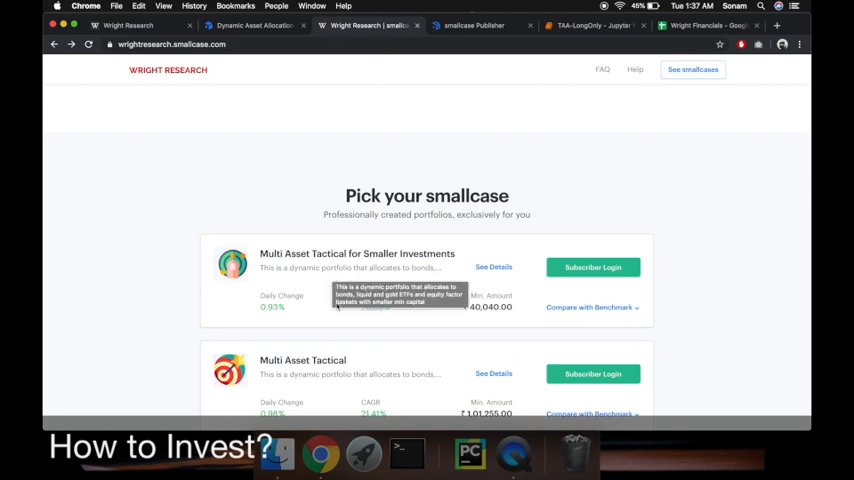
mouse_move(372, 368)
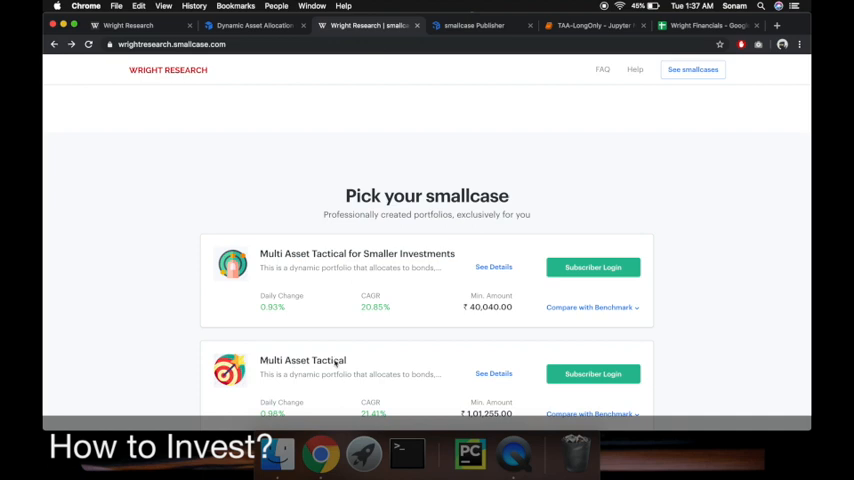
mouse_move(348, 244)
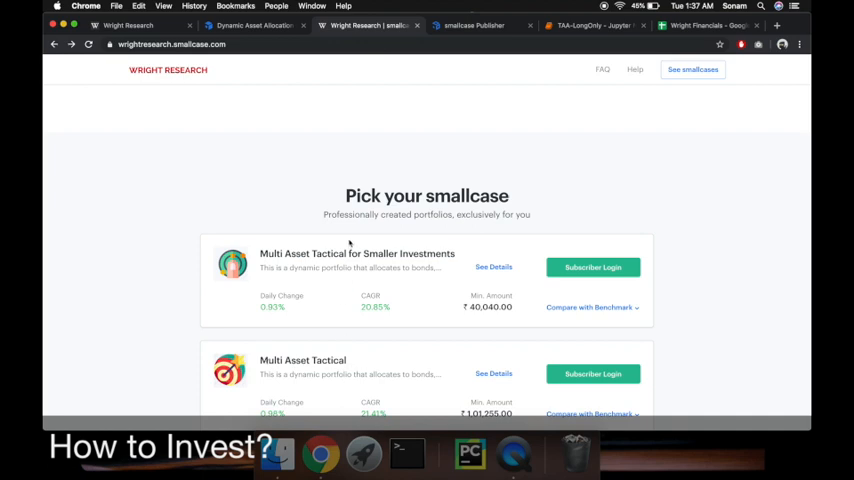
mouse_move(484, 312)
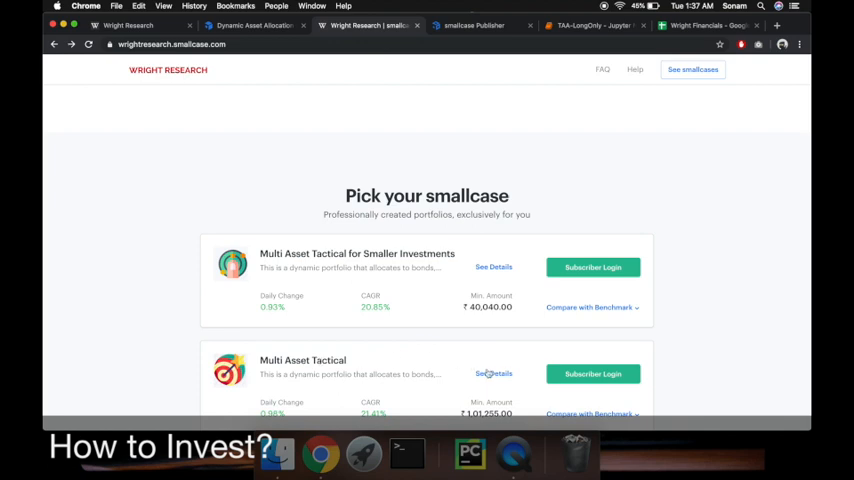
Go to the Multi Asset Tactical details page and look over its overview.
left_click(492, 372)
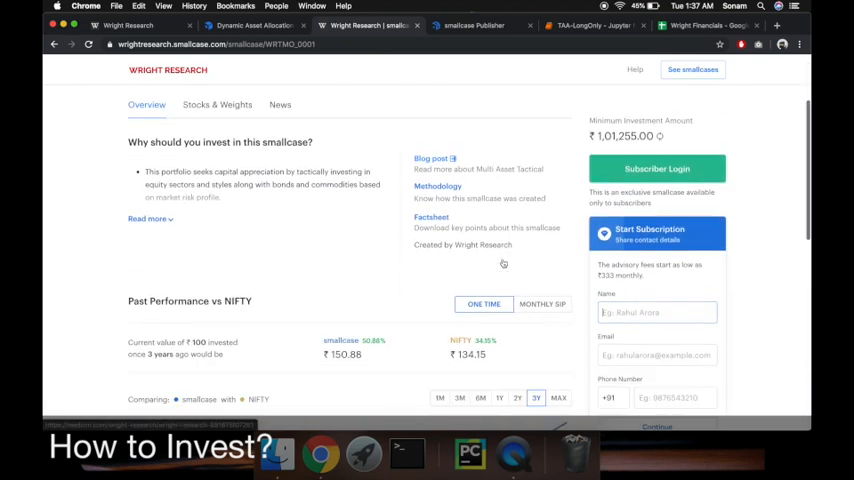
scroll("down", 3)
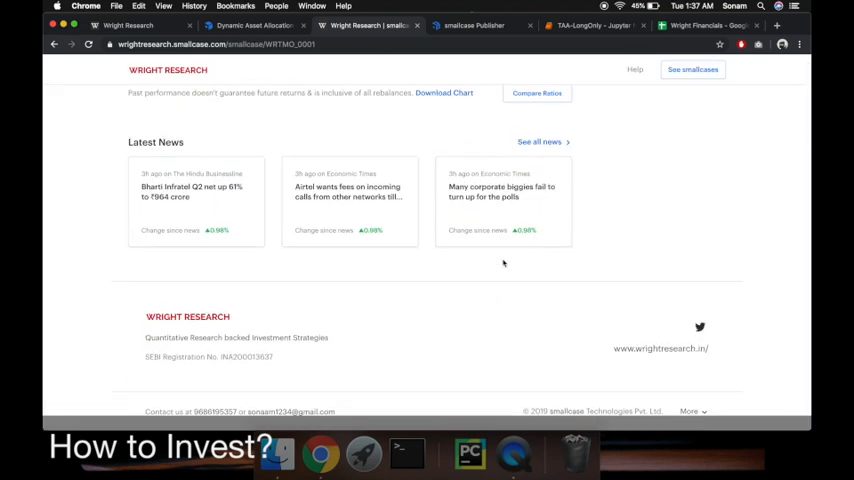
scroll("up", 3)
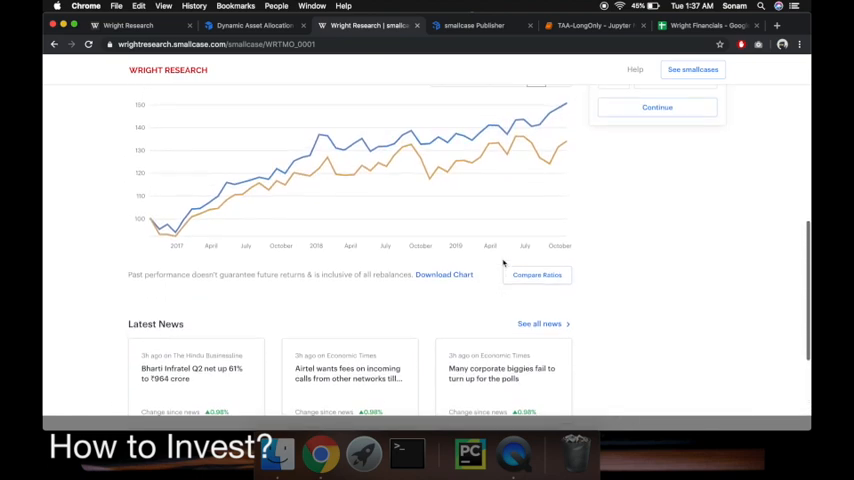
scroll("up", 3)
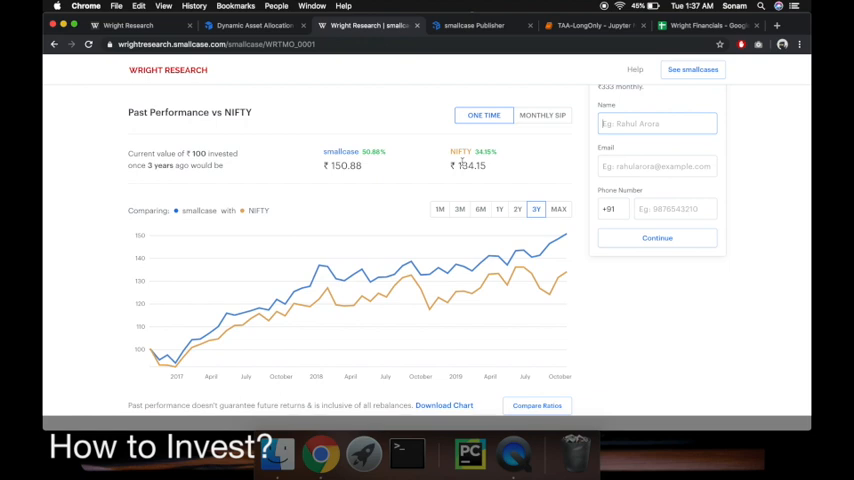
scroll("up", 3)
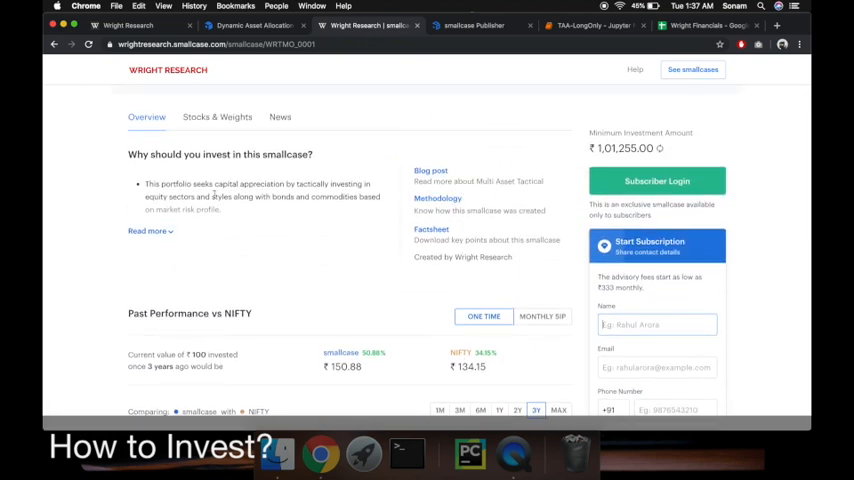
Expand the full strategy description with Read more and review the page down to its news.
left_click(146, 232)
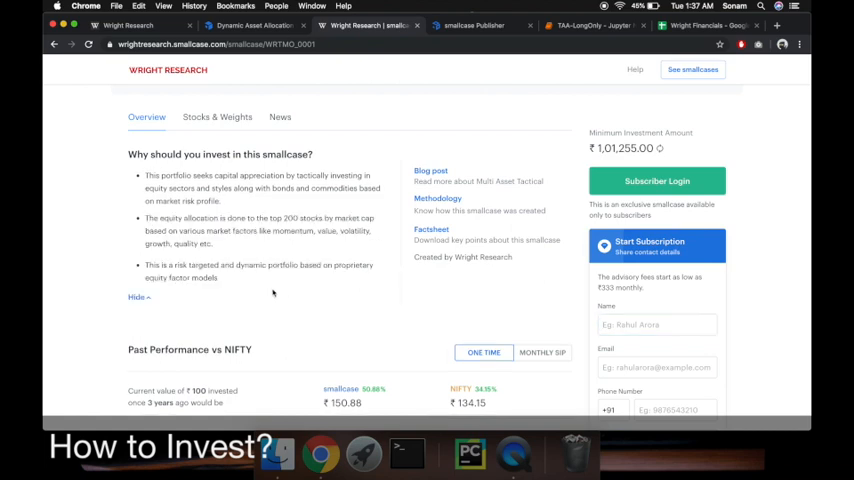
mouse_move(458, 184)
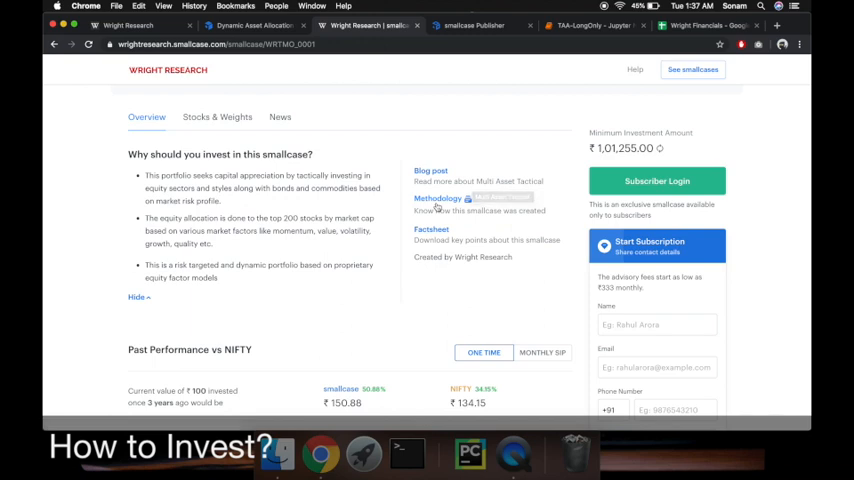
mouse_move(384, 228)
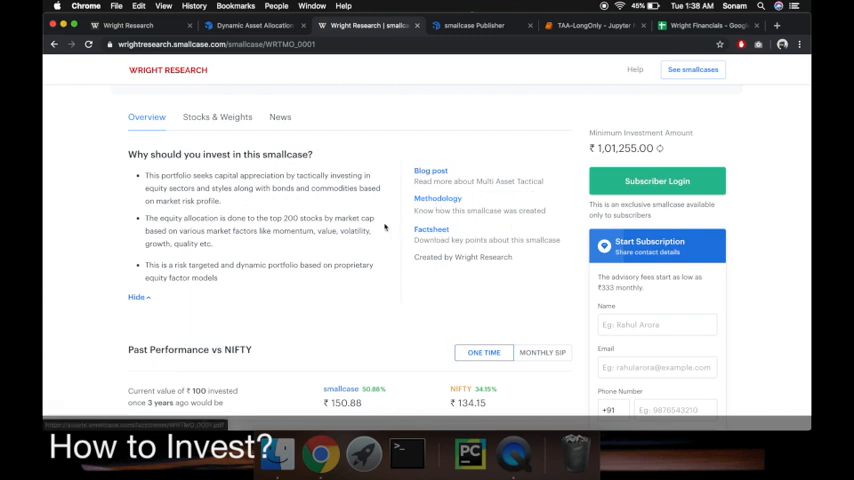
scroll("down", 3)
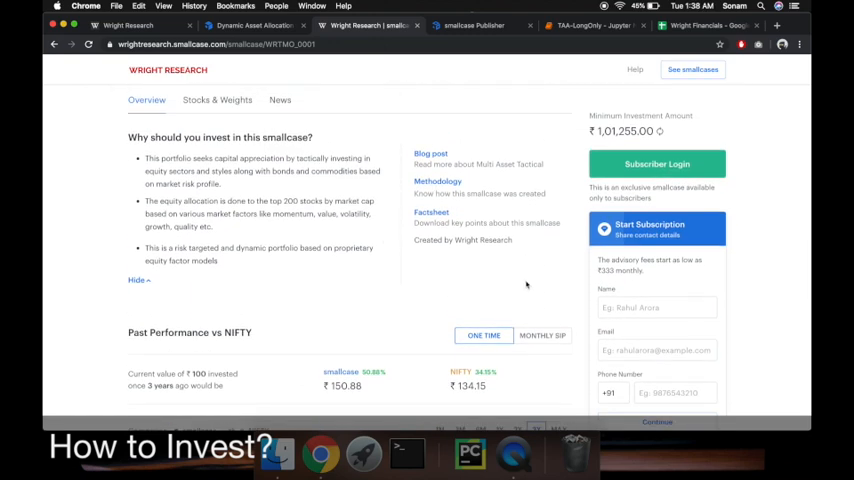
scroll("down", 3)
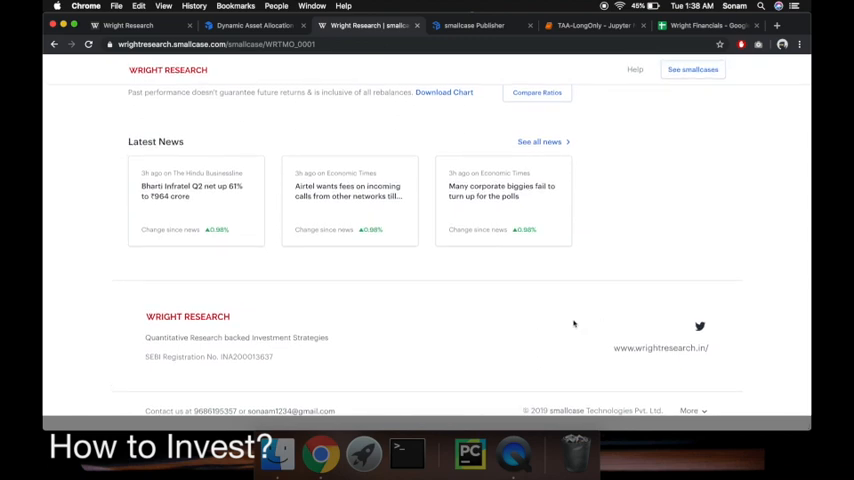
mouse_move(450, 288)
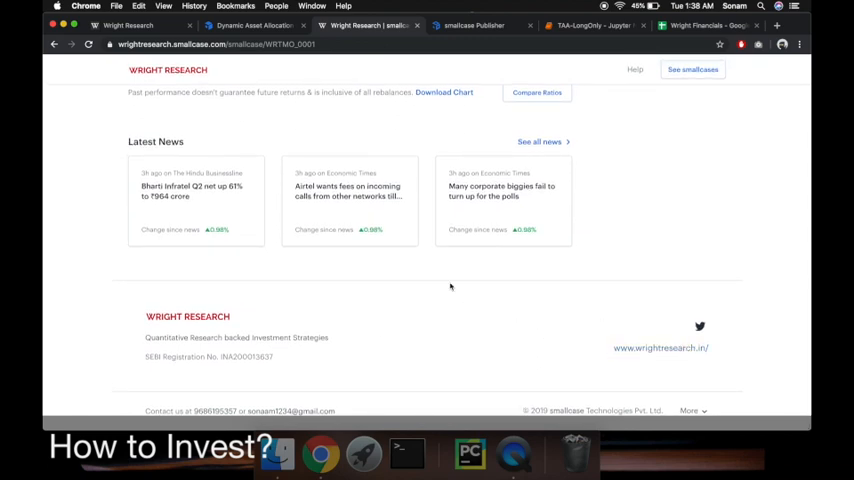
scroll("up", 3)
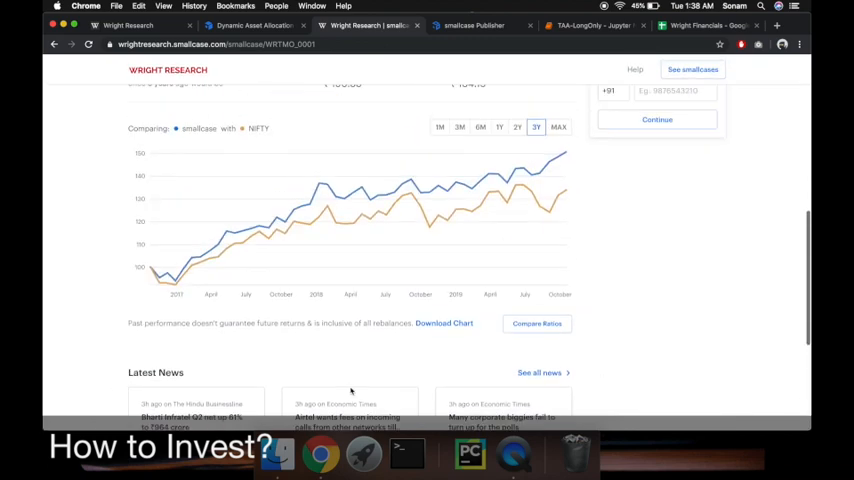
scroll("up", 3)
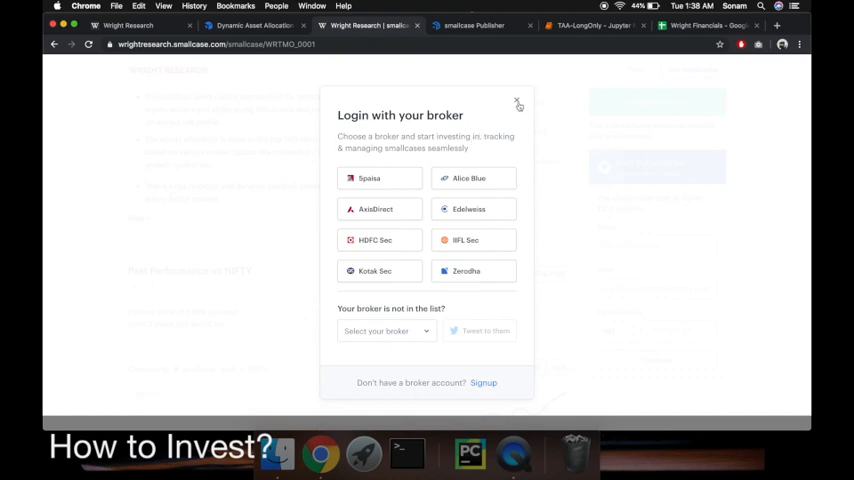
Close the Login with your broker dialog to return to the Multi Asset Tactical page.
left_click(518, 104)
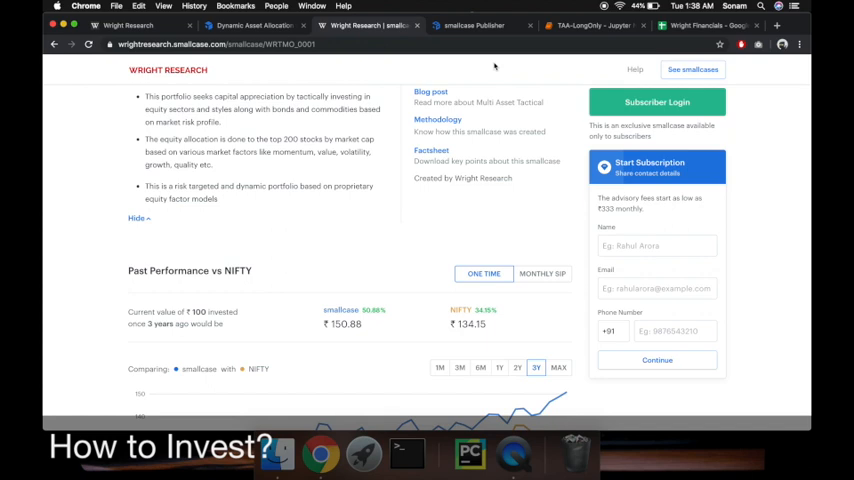
mouse_move(502, 116)
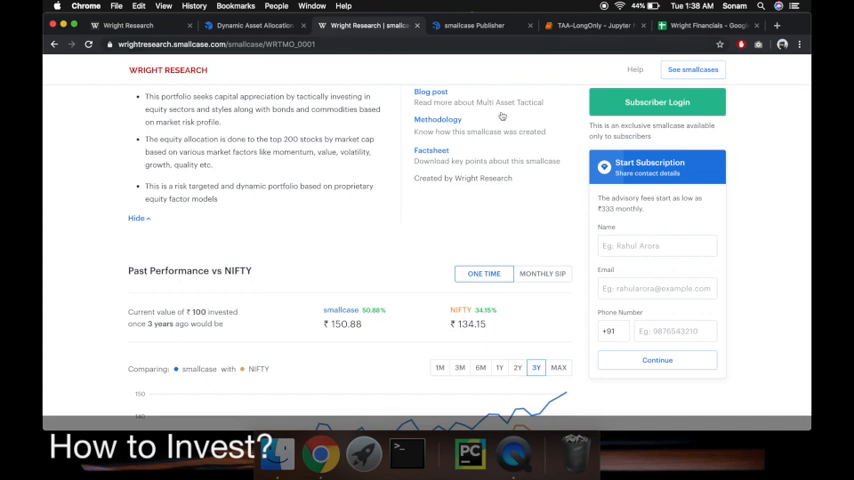
mouse_move(488, 172)
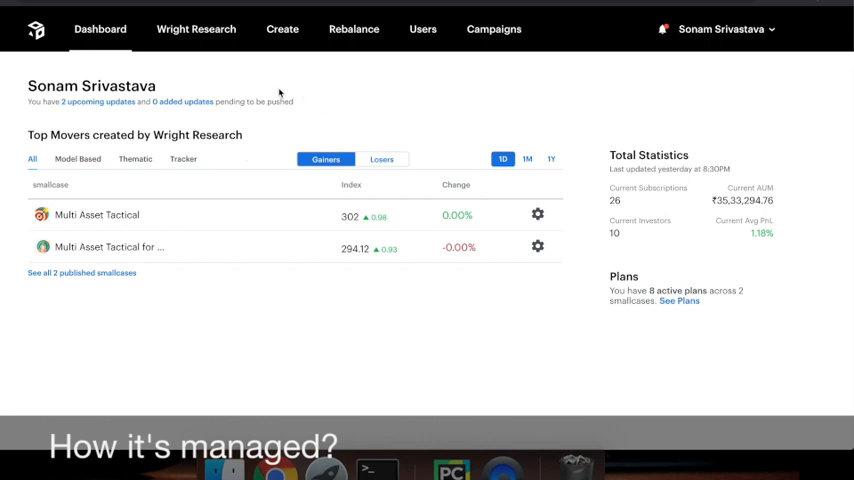
mouse_move(808, 148)
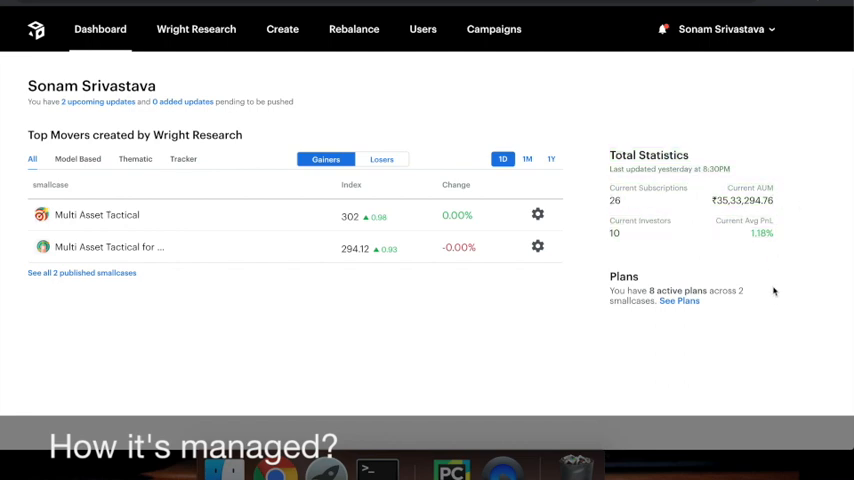
mouse_move(656, 200)
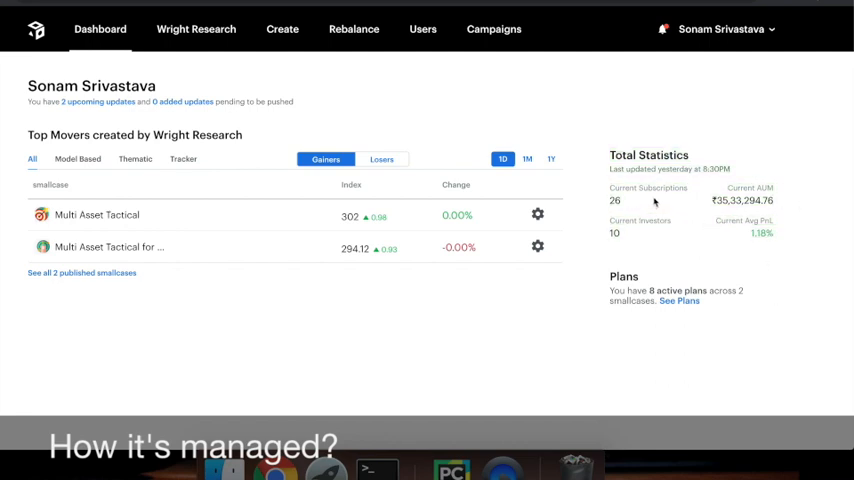
mouse_move(524, 114)
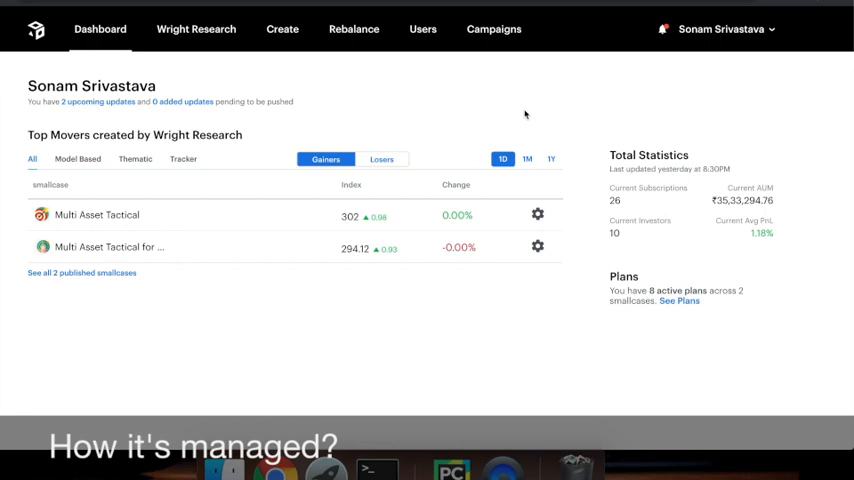
mouse_move(420, 44)
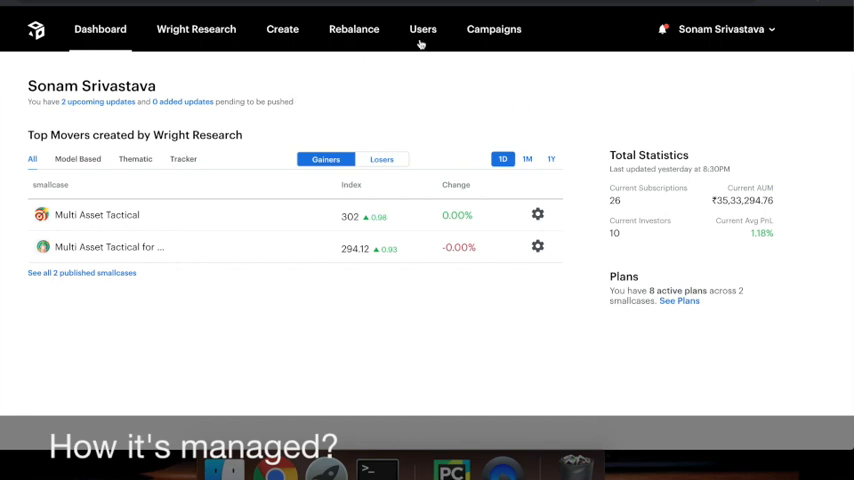
Leave the top-movers dashboard for the Rebalance Updates page in Publisher.
left_click(352, 28)
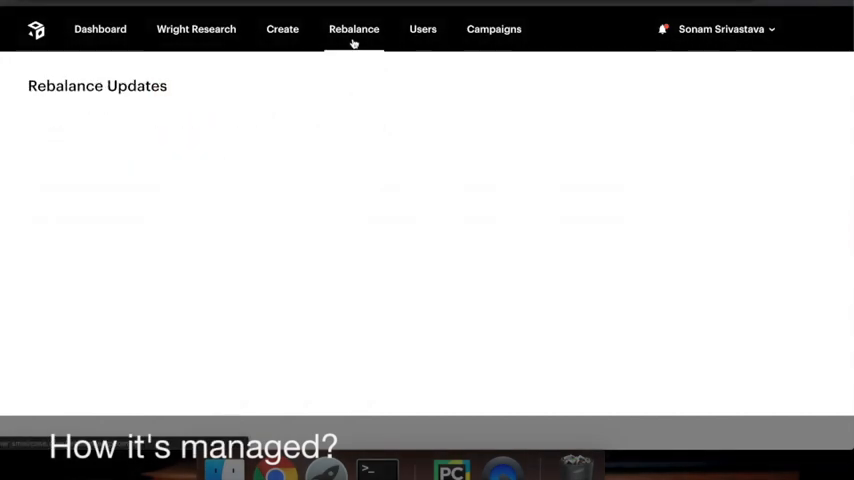
Start the rebalance for Multi Asset Tactical for Smaller Investments and review its stock weights.
left_click(352, 28)
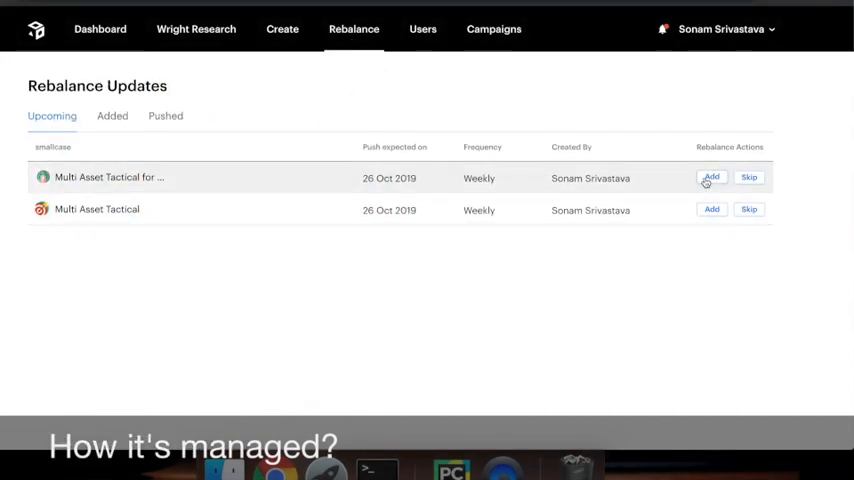
left_click(712, 176)
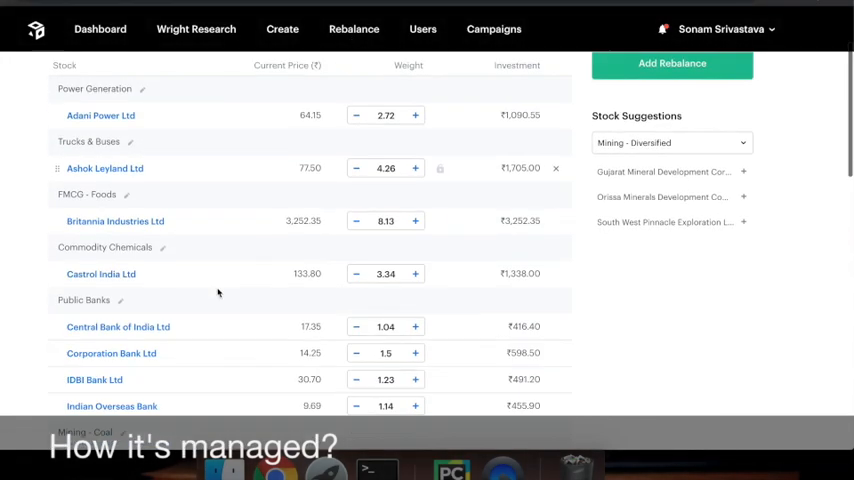
scroll("up", 3)
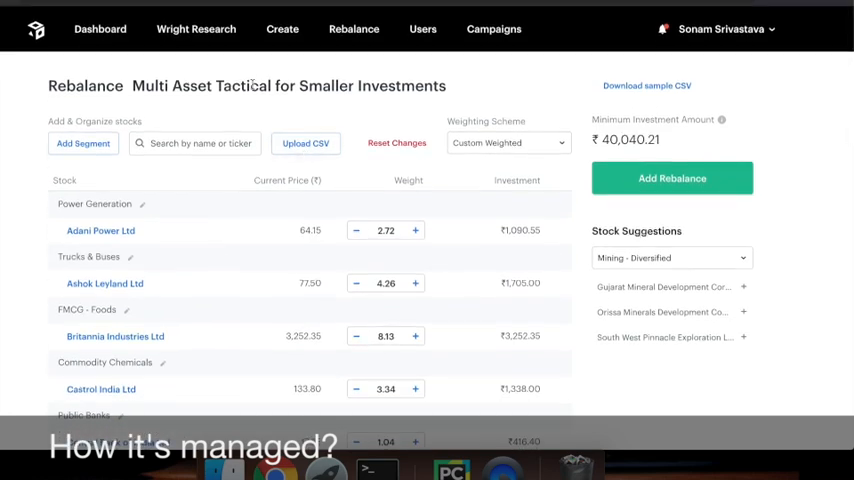
left_click(100, 28)
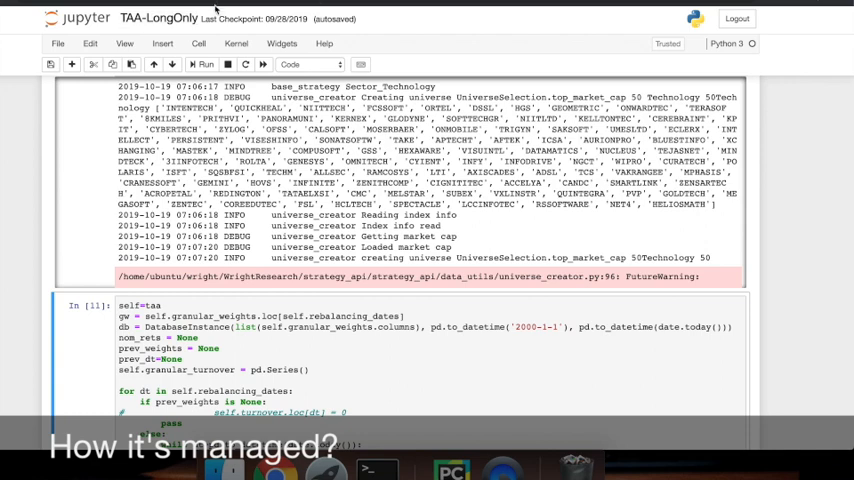
mouse_move(800, 176)
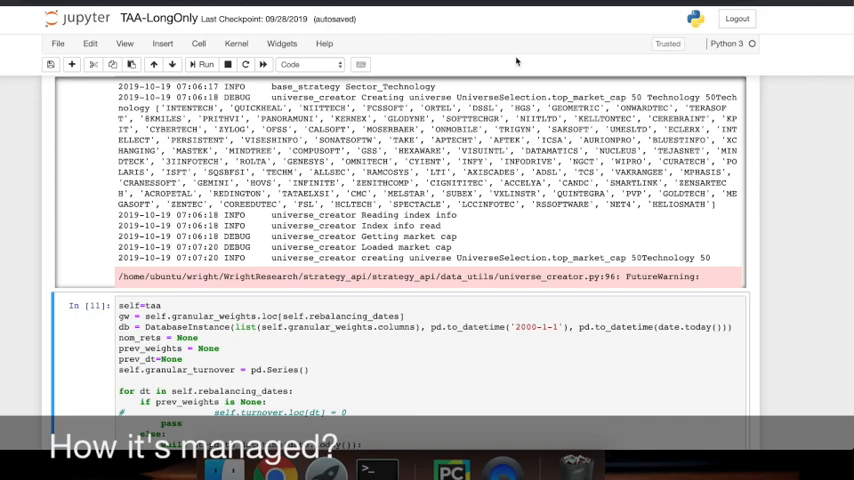
Scroll through the TAA-LongOnly backtest cells, TAA vs NIFTY 50 returns chart and statistics table.
scroll("up", 3)
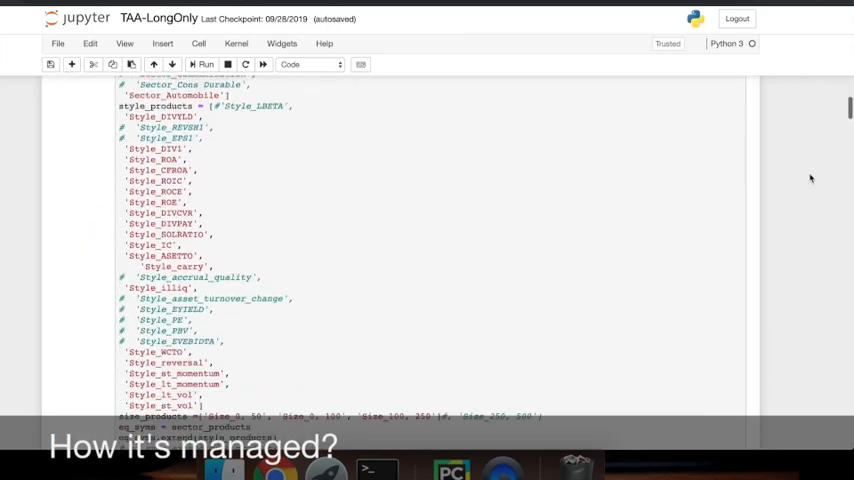
scroll("down", 3)
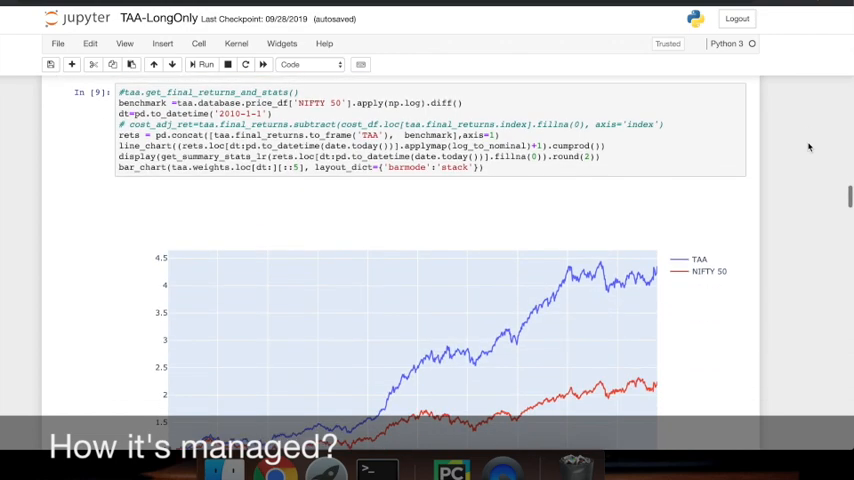
scroll("down", 3)
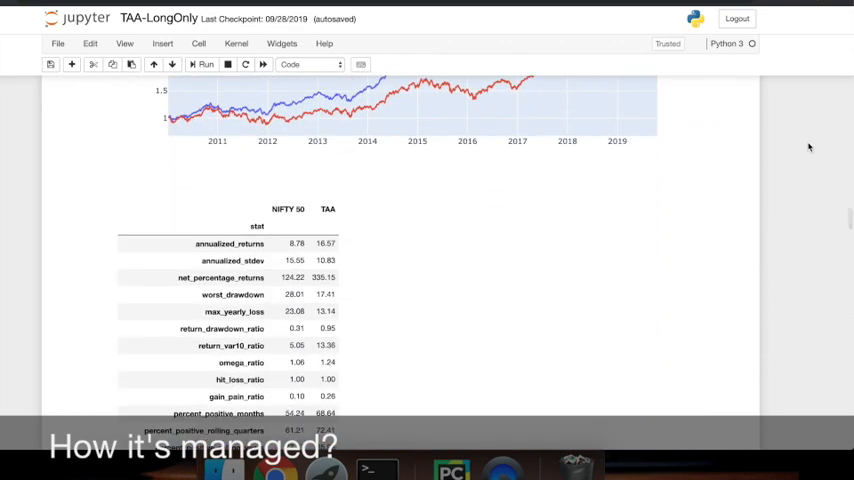
scroll("down", 3)
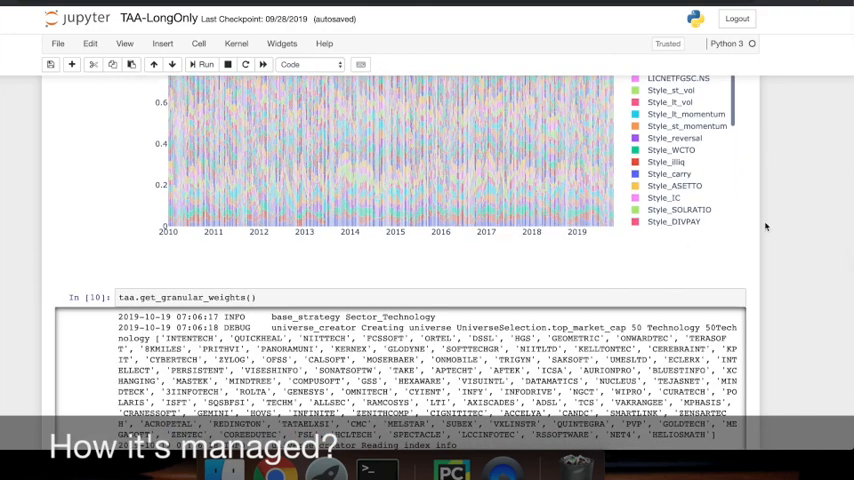
mouse_move(780, 222)
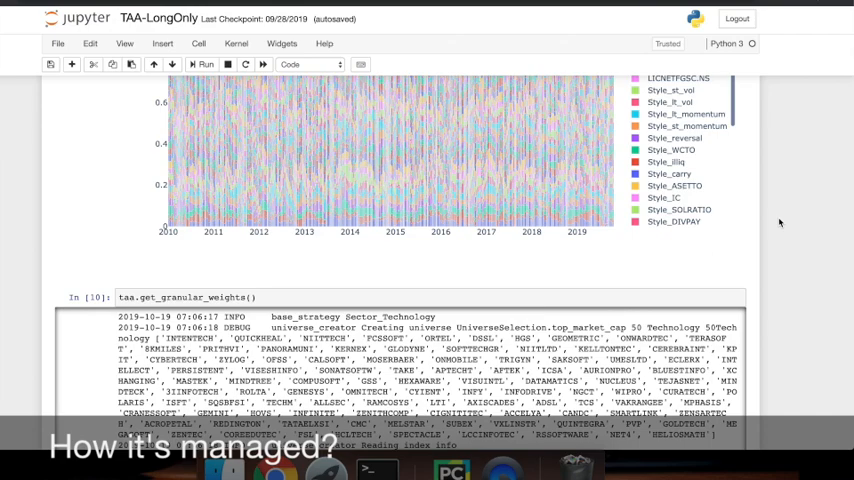
scroll("down", 3)
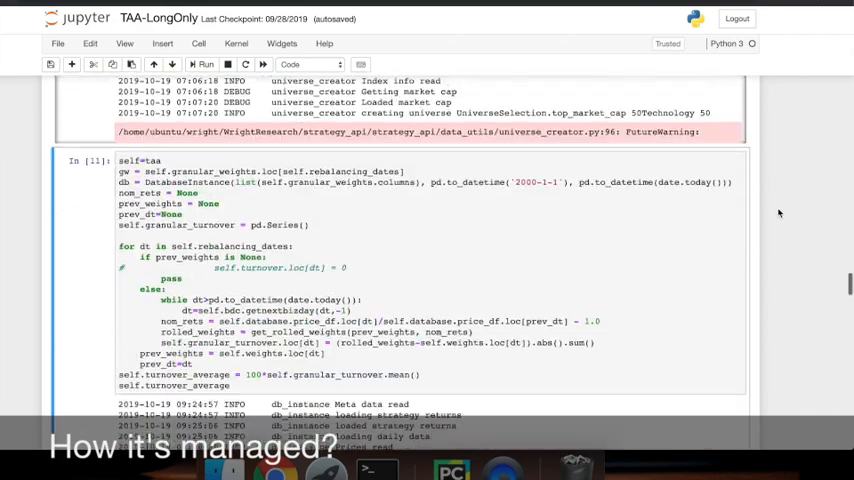
scroll("down", 3)
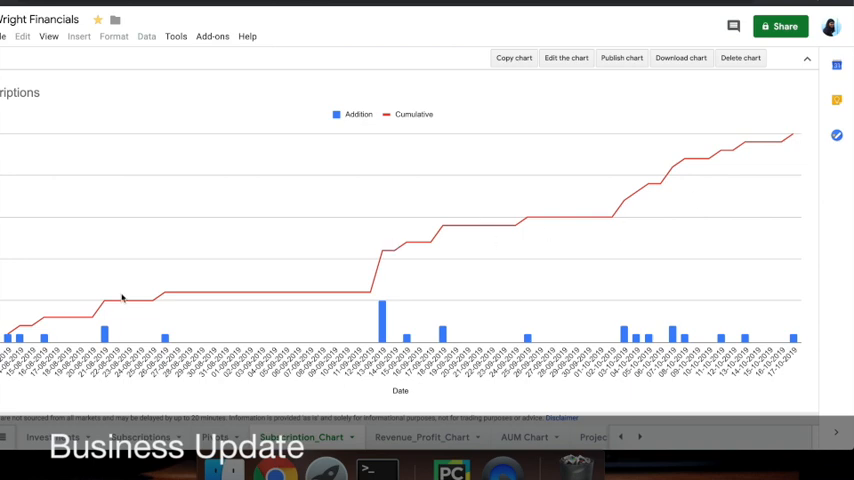
mouse_move(292, 284)
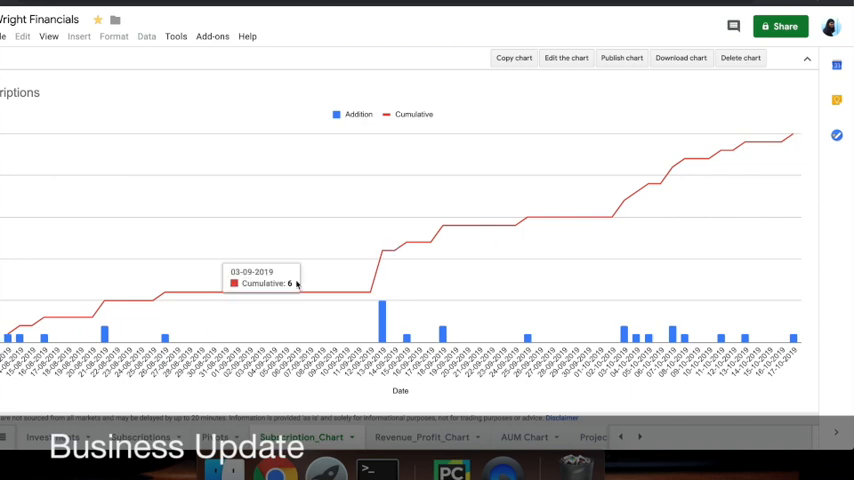
mouse_move(430, 430)
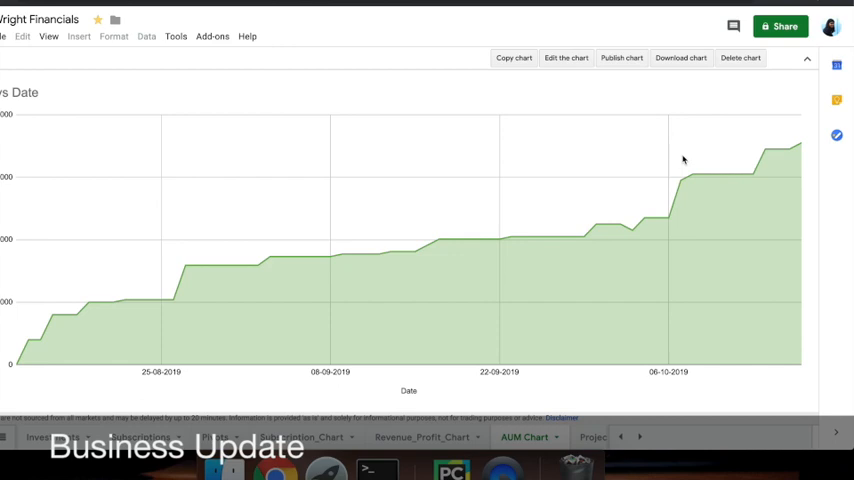
mouse_move(552, 108)
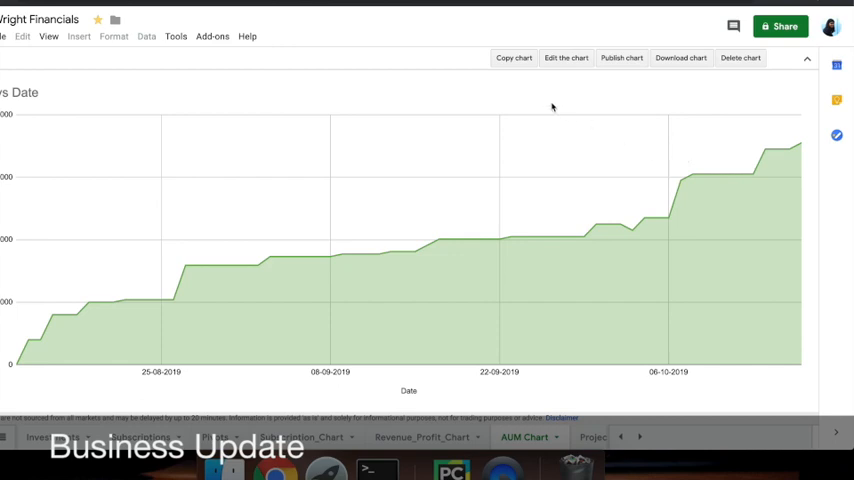
mouse_move(420, 58)
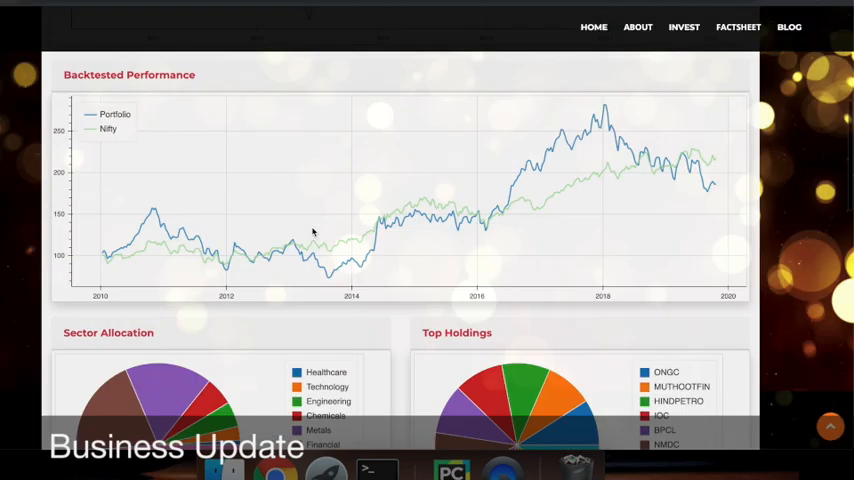
Return to the Wright Research home page and review it down to the footer and back.
left_click(592, 28)
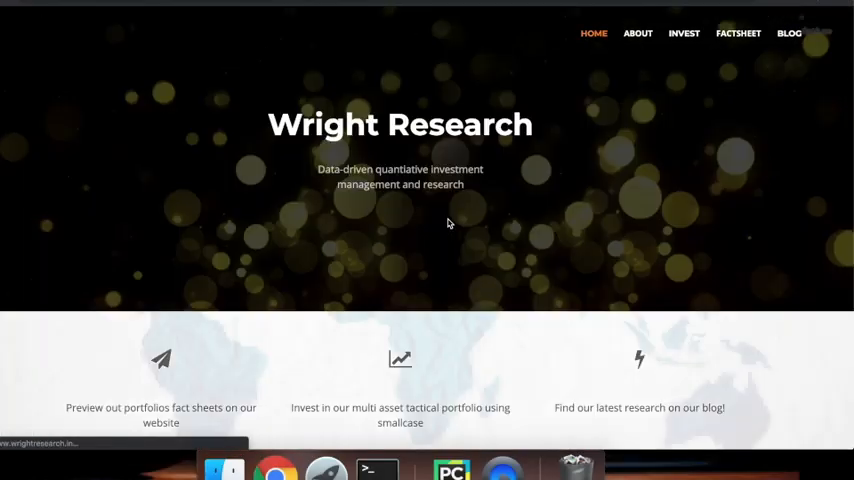
scroll("down", 3)
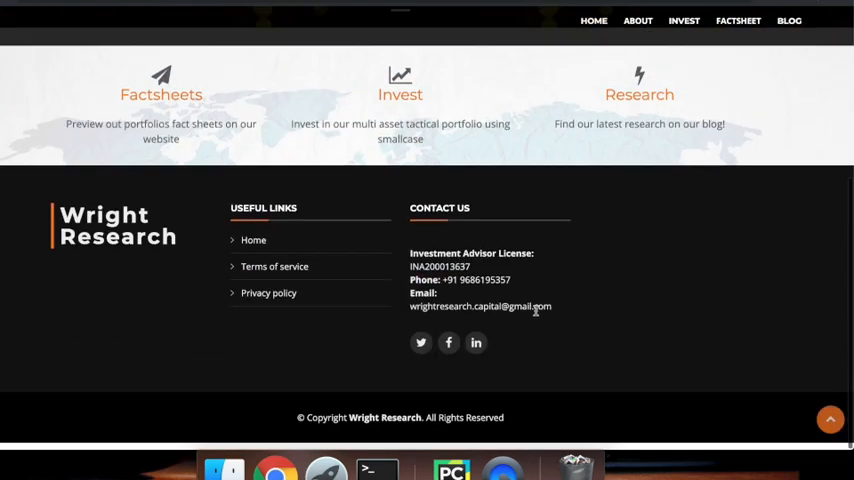
scroll("up", 3)
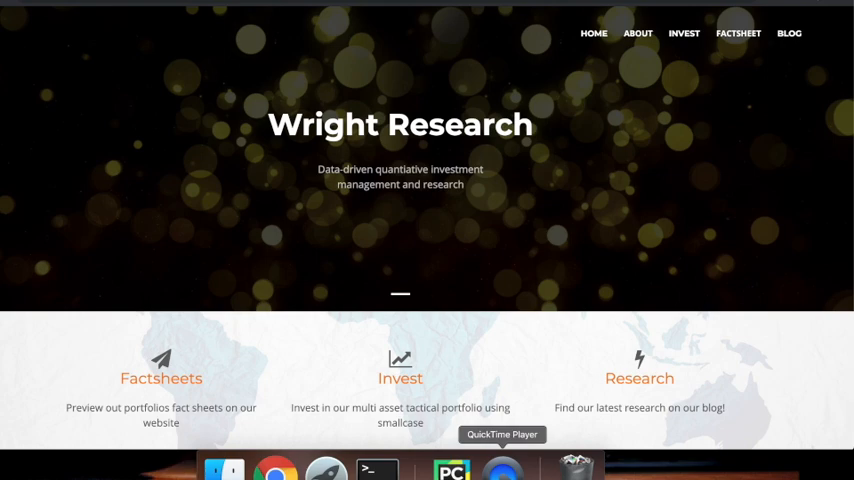
mouse_move(458, 224)
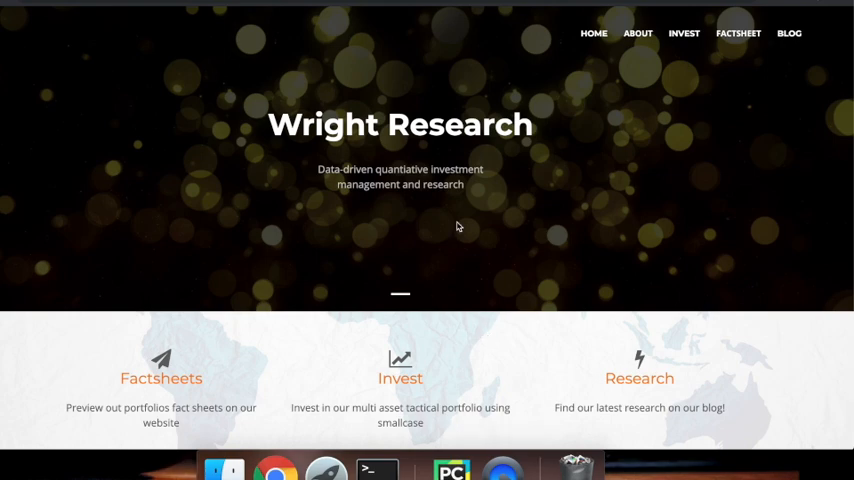